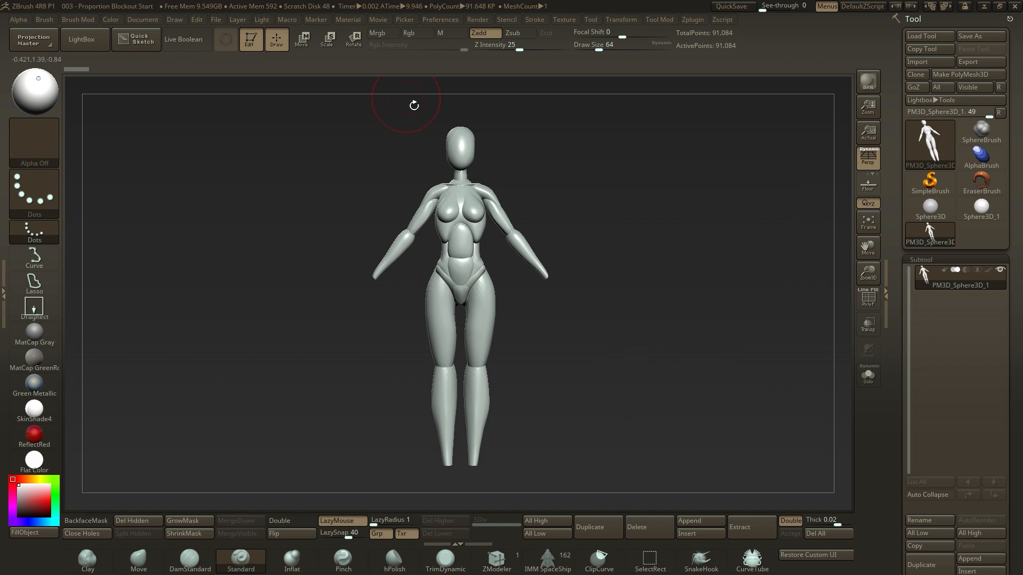
# Step: Open the LightBox file browser over the blocked-out female mannequin
pyautogui.click(301, 38)
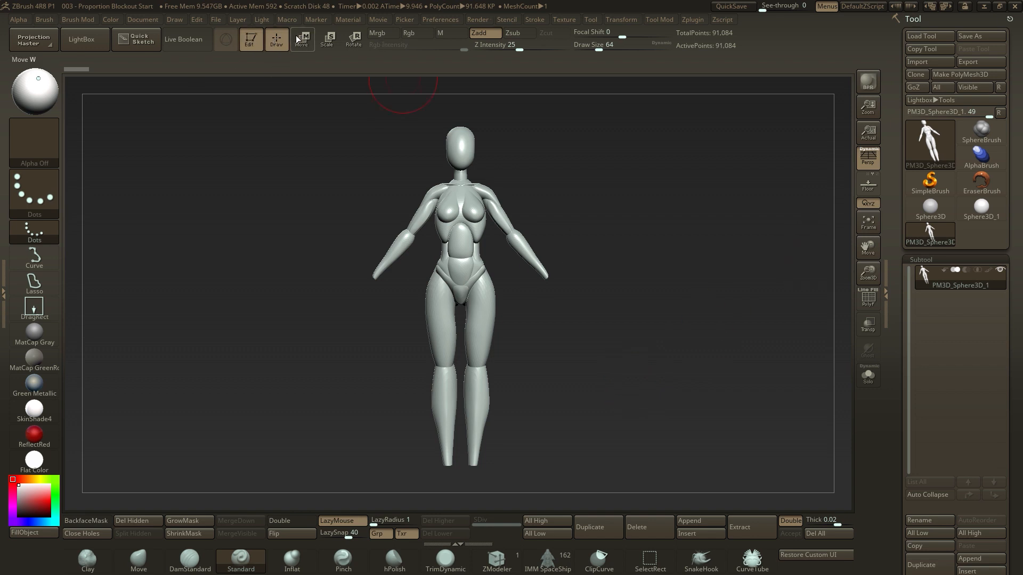
pyautogui.click(83, 38)
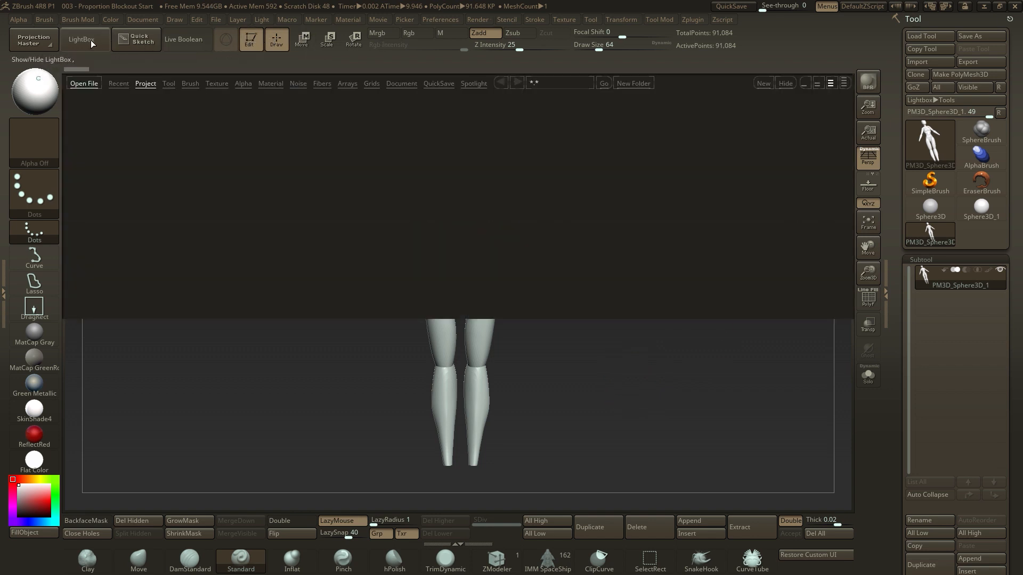
# Step: Load the Julie.ZTL sample figure from LightBox's Tool library
pyautogui.click(80, 39)
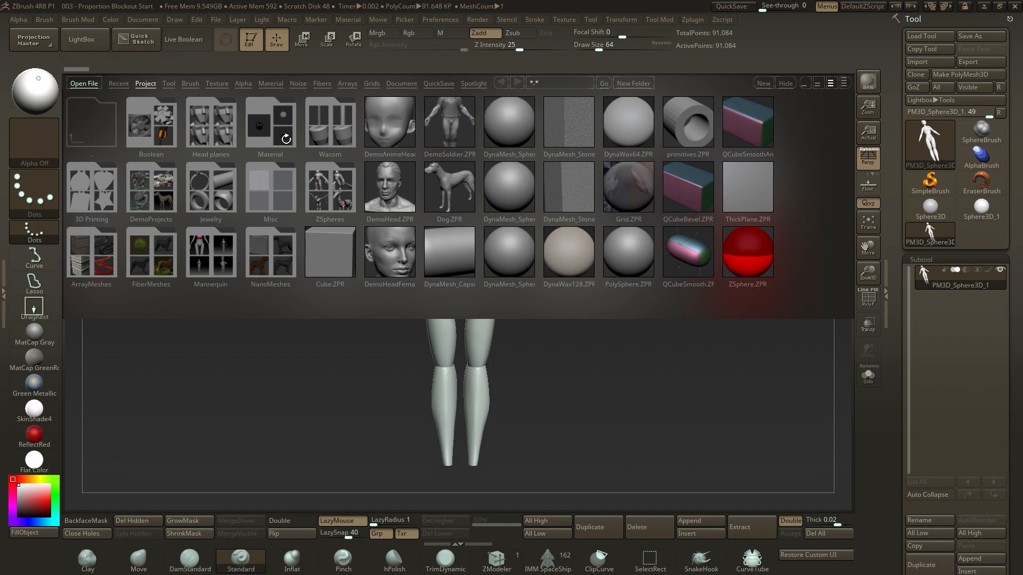
pyautogui.click(169, 84)
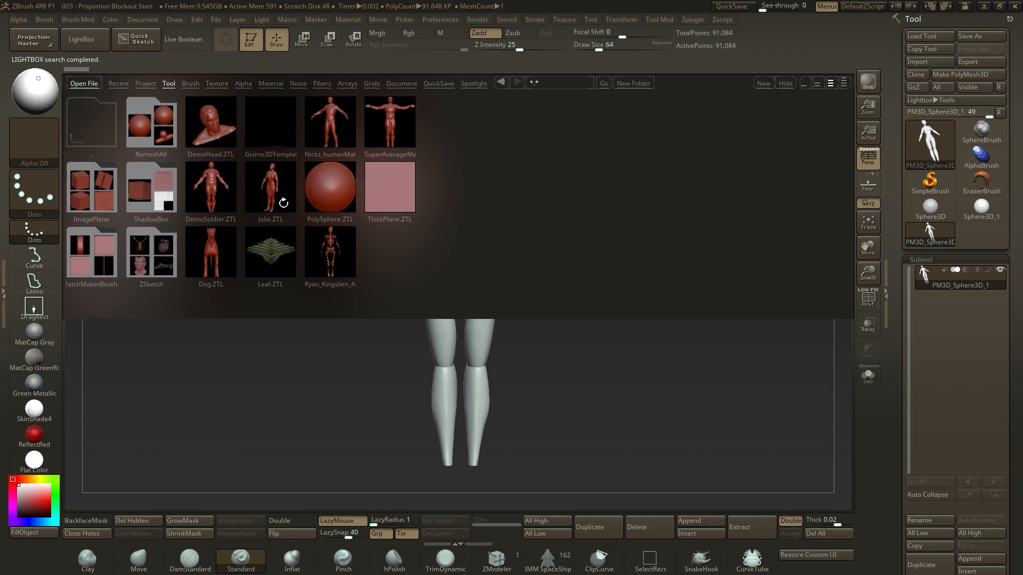
pyautogui.click(265, 189)
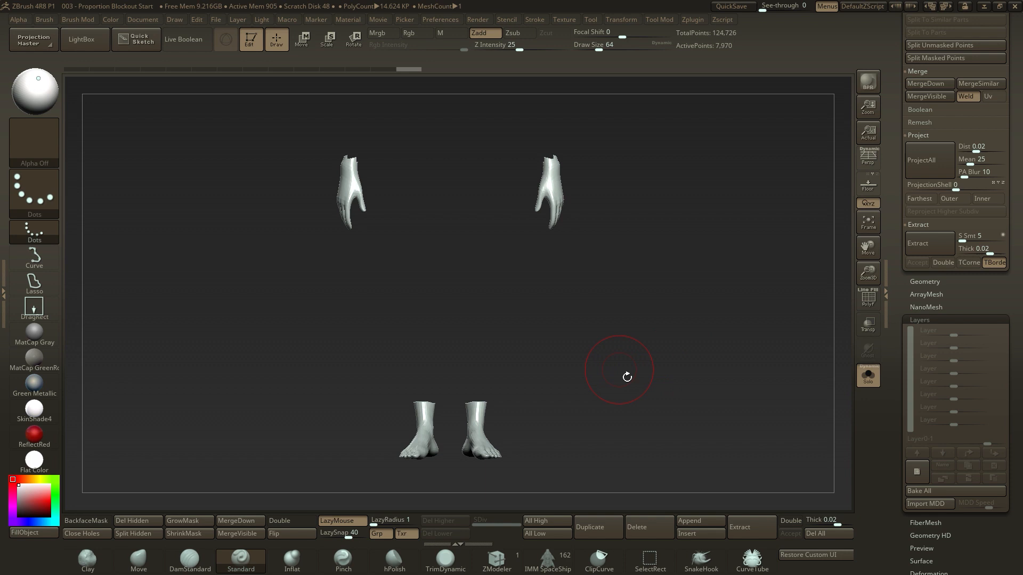
# Step: Split Julie's hands and feet into similar parts and append them as subtool Julie2
pyautogui.click(659, 19)
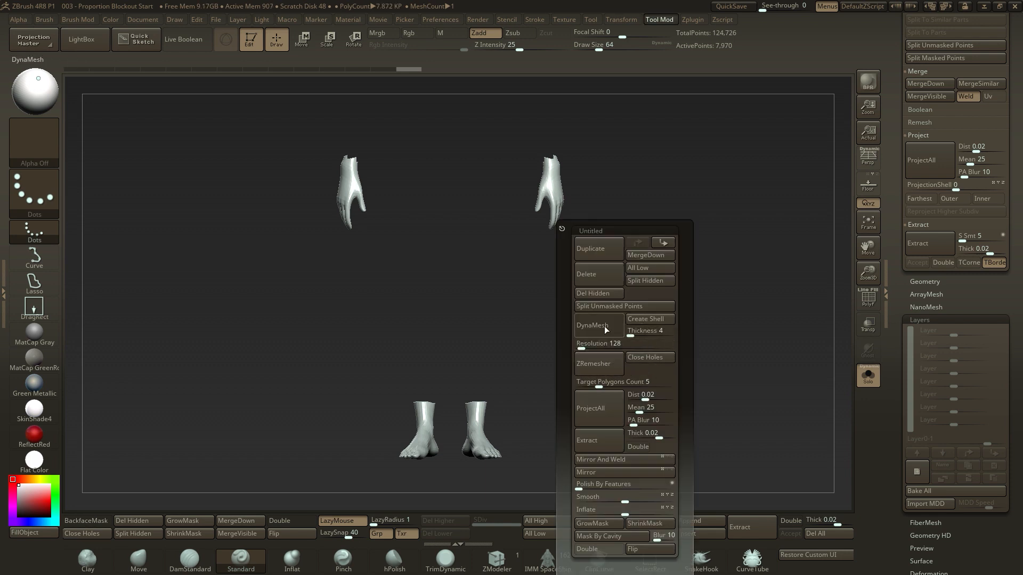
pyautogui.click(591, 325)
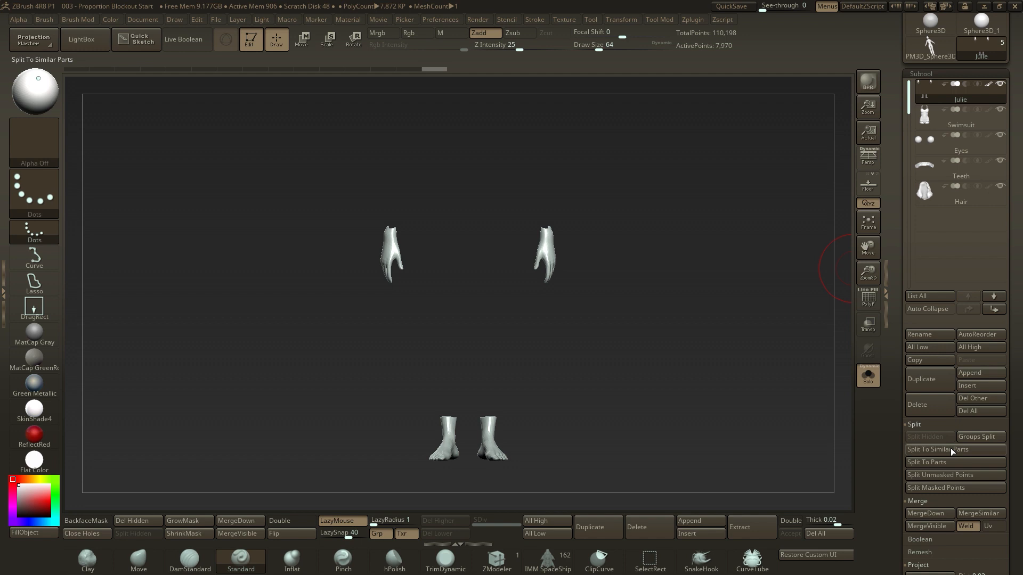
pyautogui.click(938, 448)
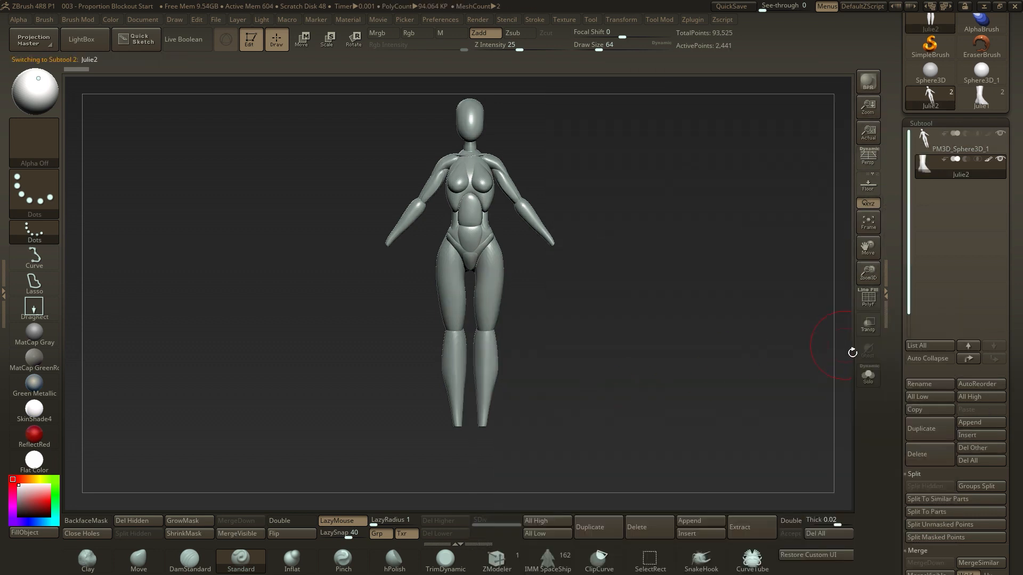
# Step: Place the hands and feet at the mannequin's wrists and ankles, then MergeDown
pyautogui.click(302, 39)
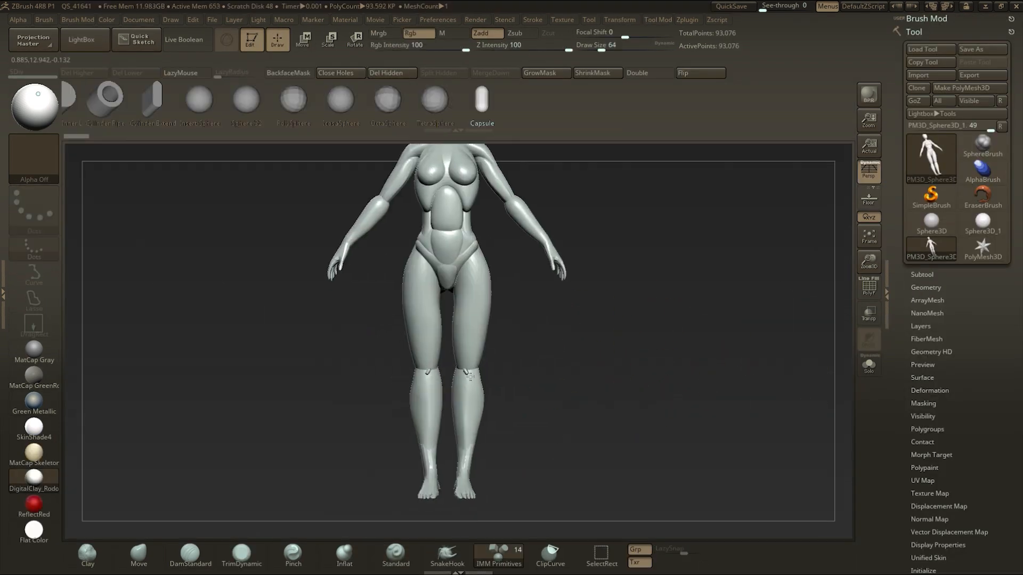
# Step: Inflate and push the hips, buttocks and thighs fuller, checking front and side views
pyautogui.click(302, 39)
pyautogui.write('2')
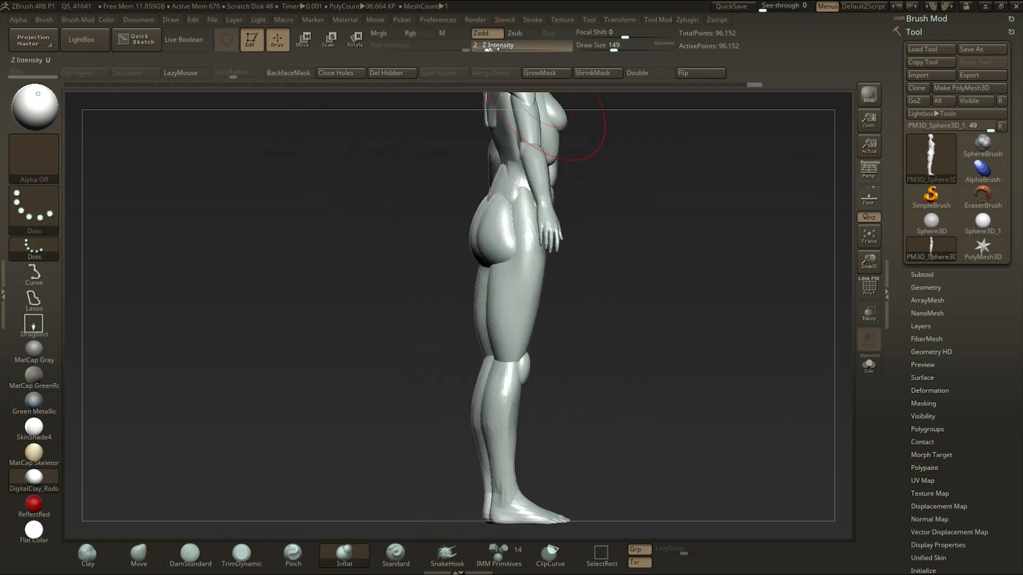
pyautogui.moveTo(522, 261); pyautogui.dragTo(691, 290)
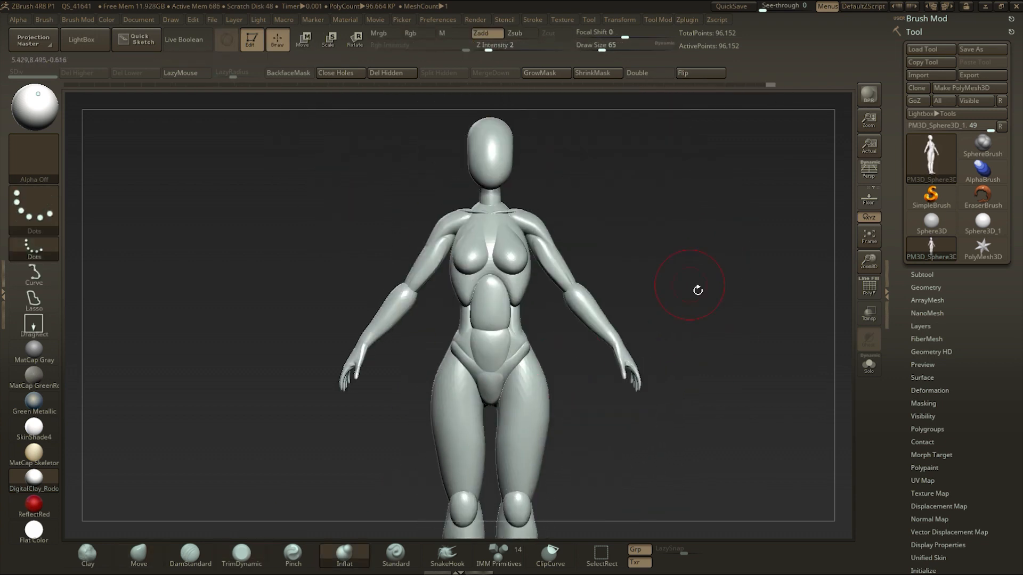
pyautogui.click(302, 39)
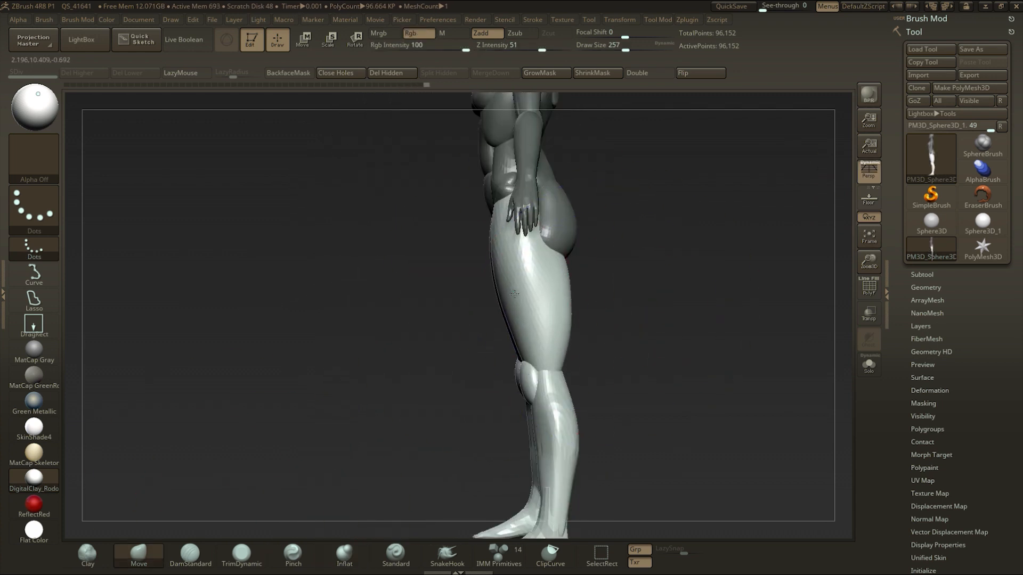
# Step: Rotate the arms to bring the hands near the chest and sculpt the shoulder blades
pyautogui.click(302, 39)
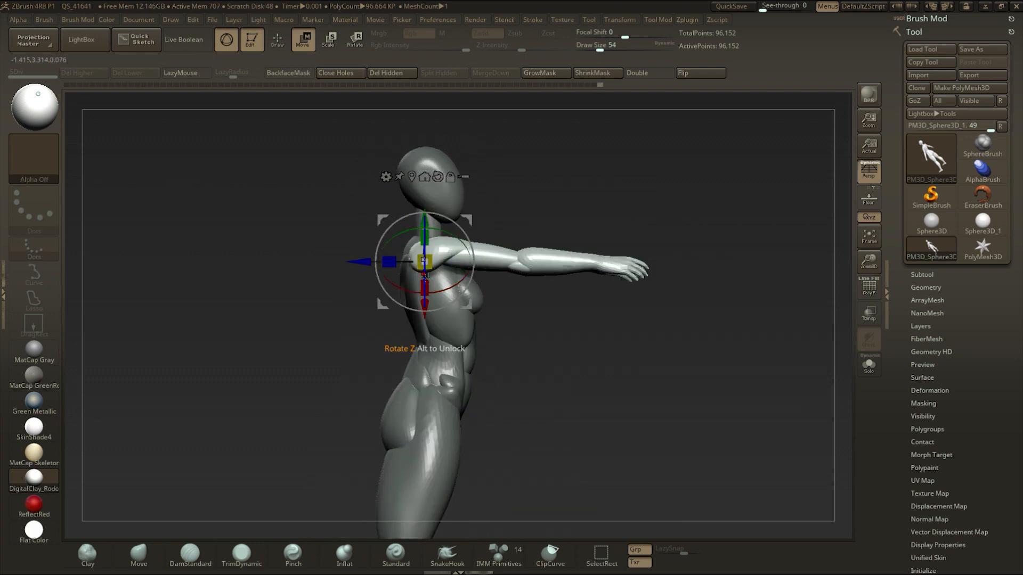
pyautogui.moveTo(424, 261); pyautogui.dragTo(522, 221)
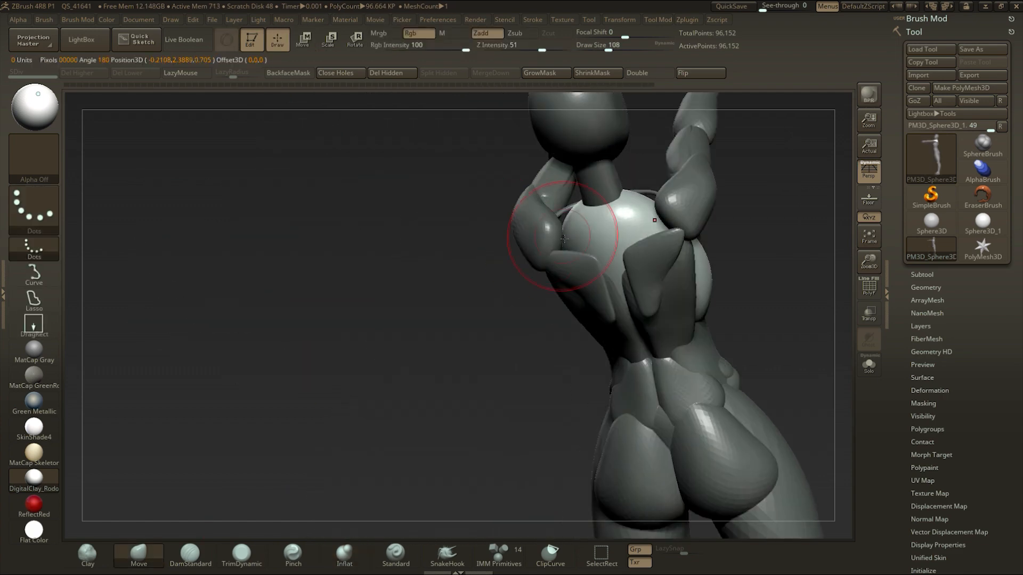
pyautogui.moveTo(564, 238); pyautogui.dragTo(595, 248)
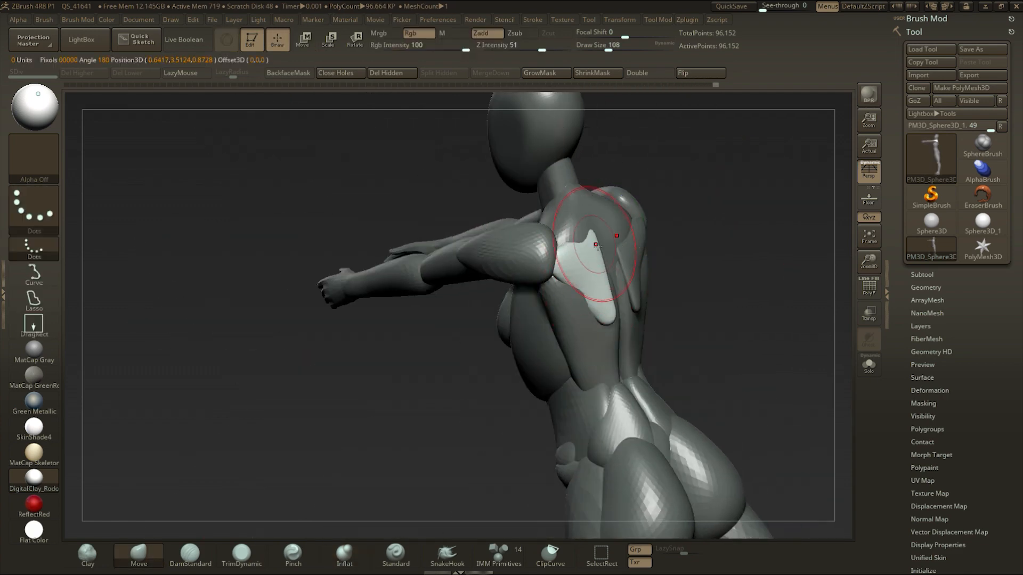
pyautogui.moveTo(594, 244); pyautogui.dragTo(632, 313)
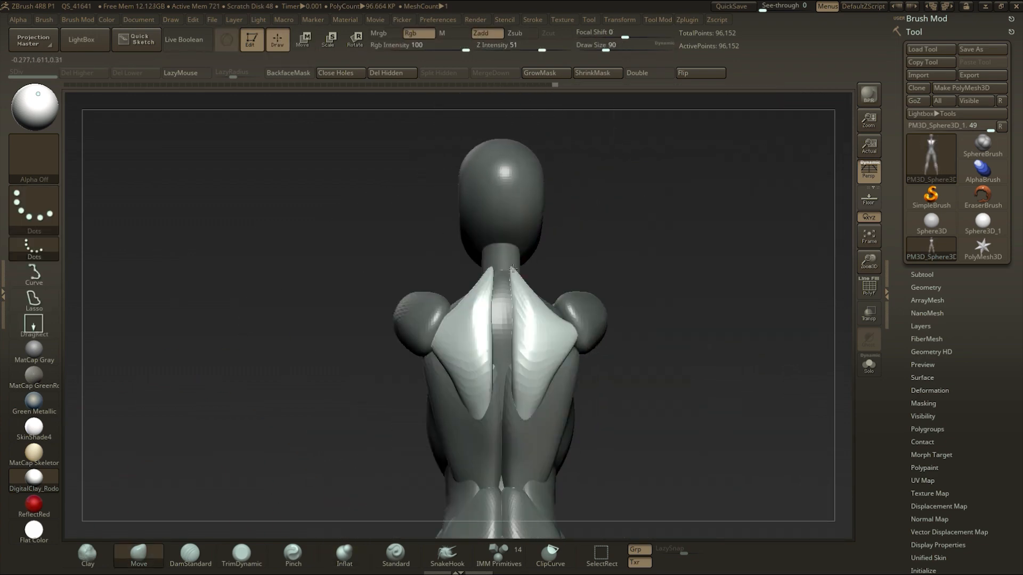
pyautogui.moveTo(509, 271); pyautogui.dragTo(771, 257)
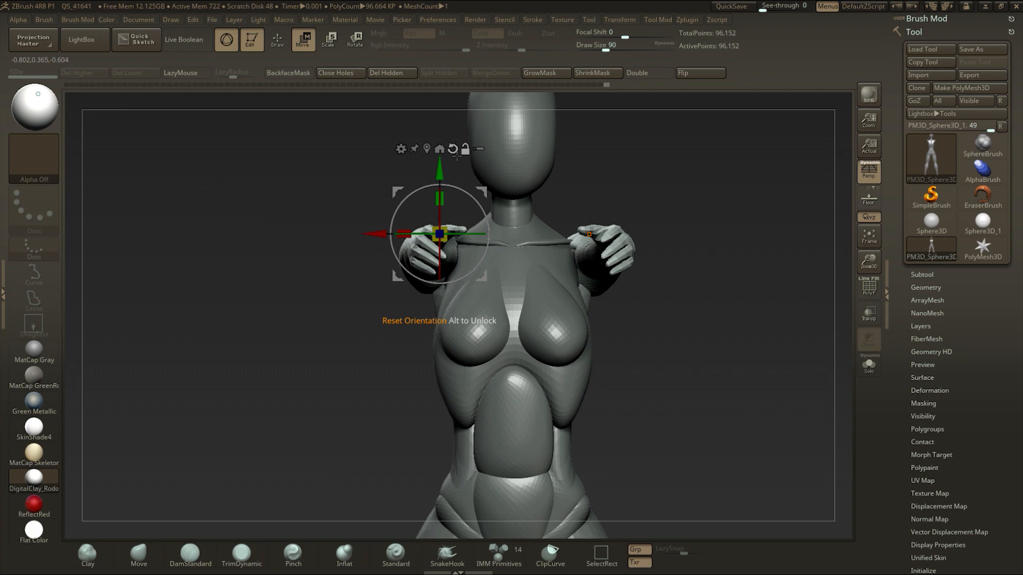
pyautogui.moveTo(437, 235); pyautogui.dragTo(496, 297)
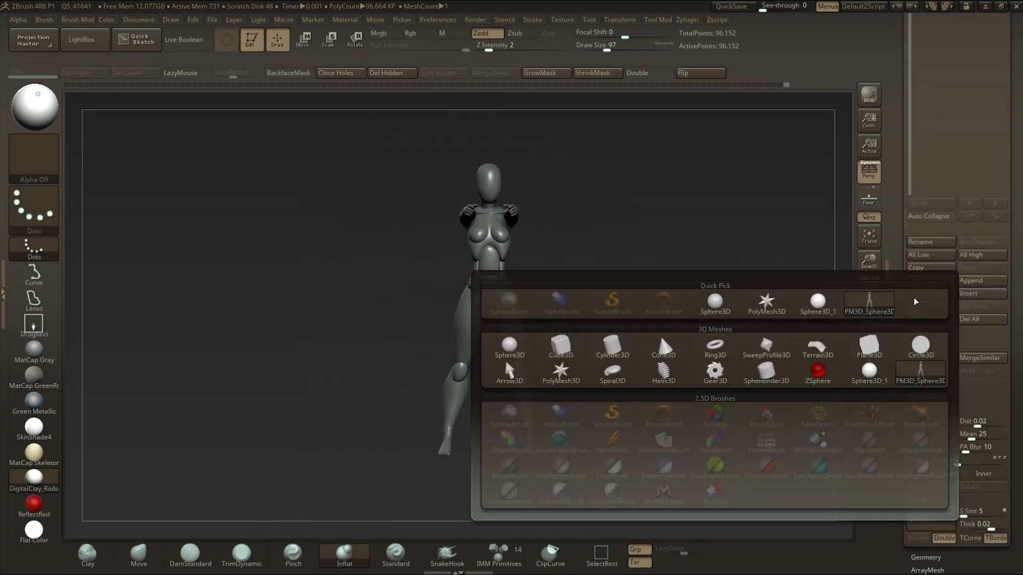
# Step: Append a Cylinder3D scaled into a base under the feet, widening the leg stance
pyautogui.click(611, 346)
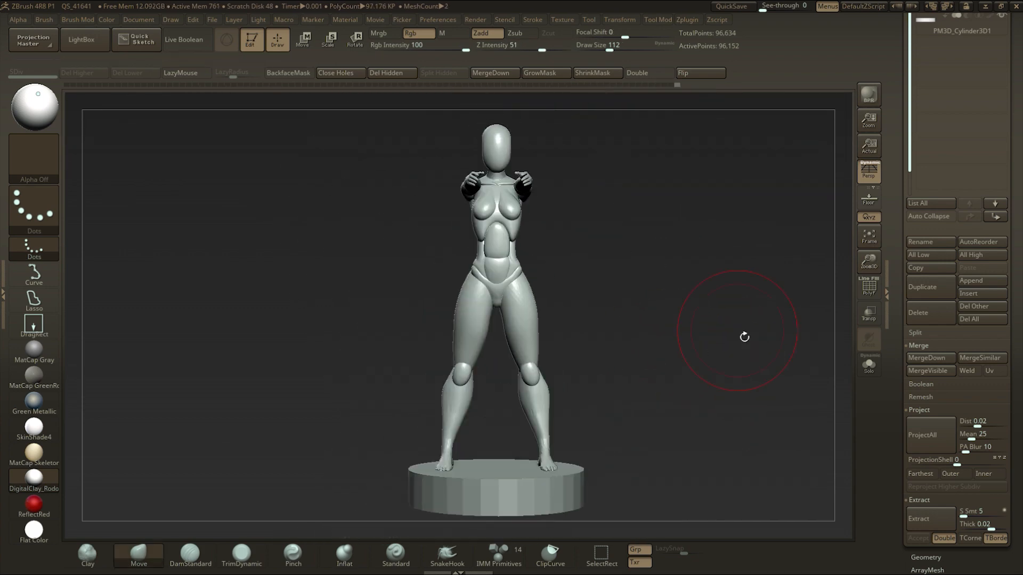
# Step: Rotate both masked arms forward with the Gizmo so they stretch straight out
pyautogui.moveTo(744, 337); pyautogui.dragTo(660, 310)
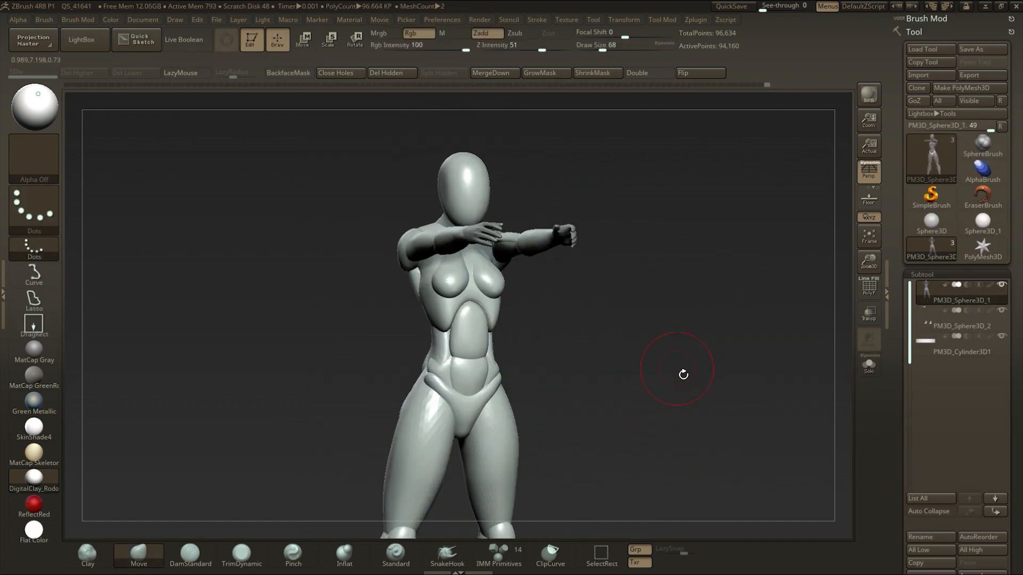
pyautogui.click(441, 19)
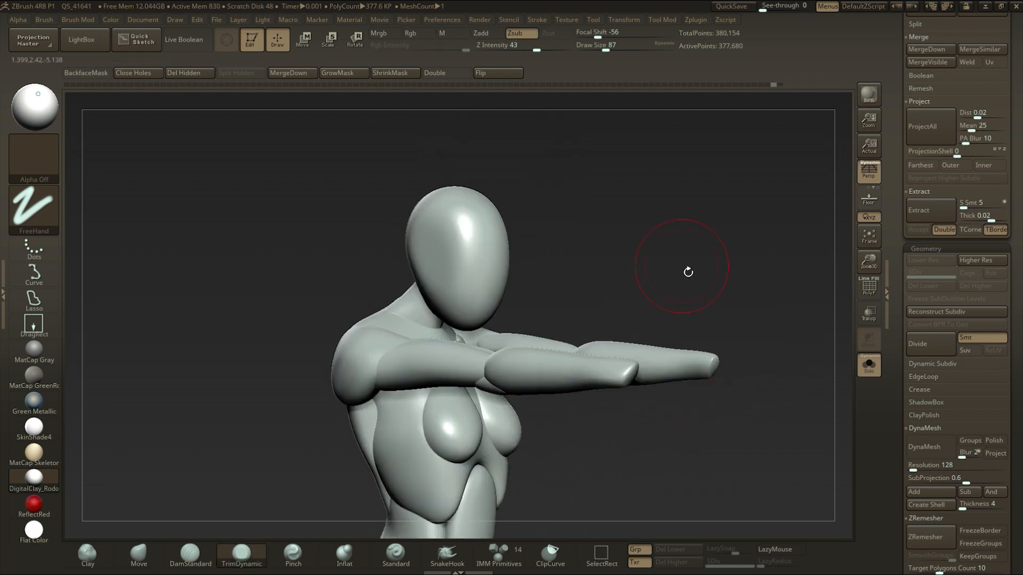
# Step: DynaMesh the merged body without freezing subdivisions, then sketch chest and abdominal forms
pyautogui.click(302, 39)
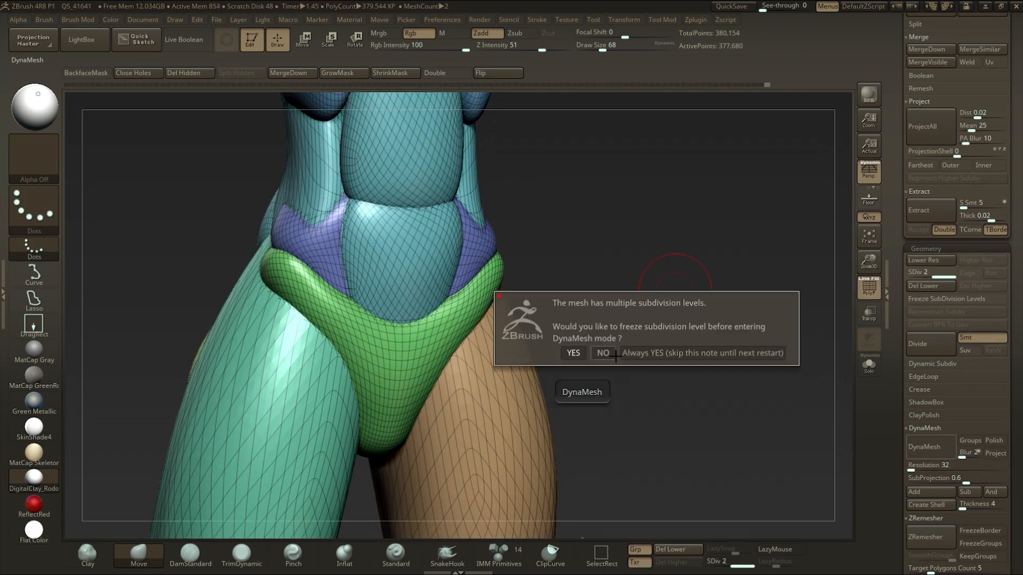
pyautogui.click(602, 353)
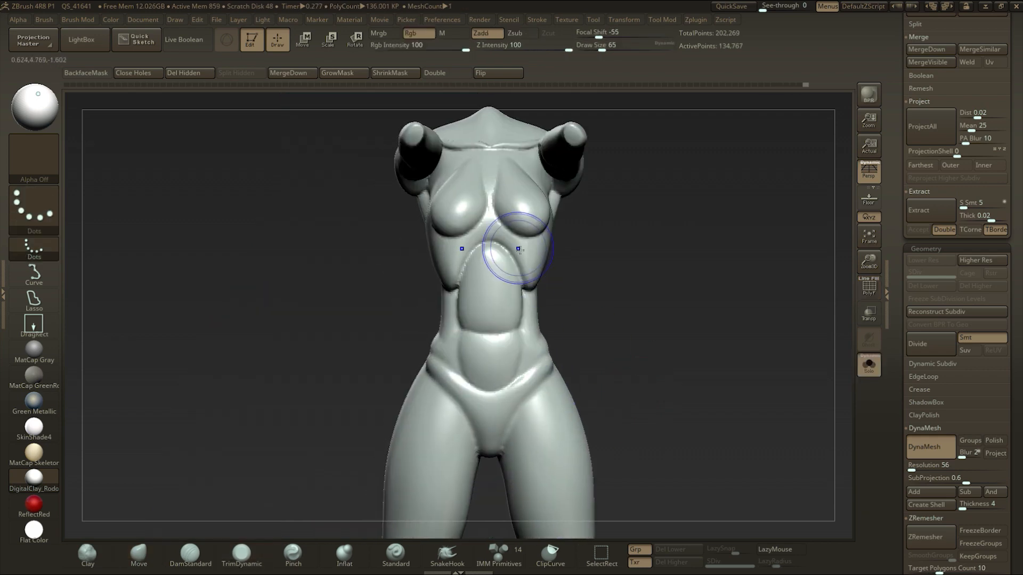
# Step: Re-DynaMesh at higher resolution and sculpt shoulder blades and a spine groove
pyautogui.moveTo(515, 248); pyautogui.dragTo(685, 371)
pyautogui.write('108')
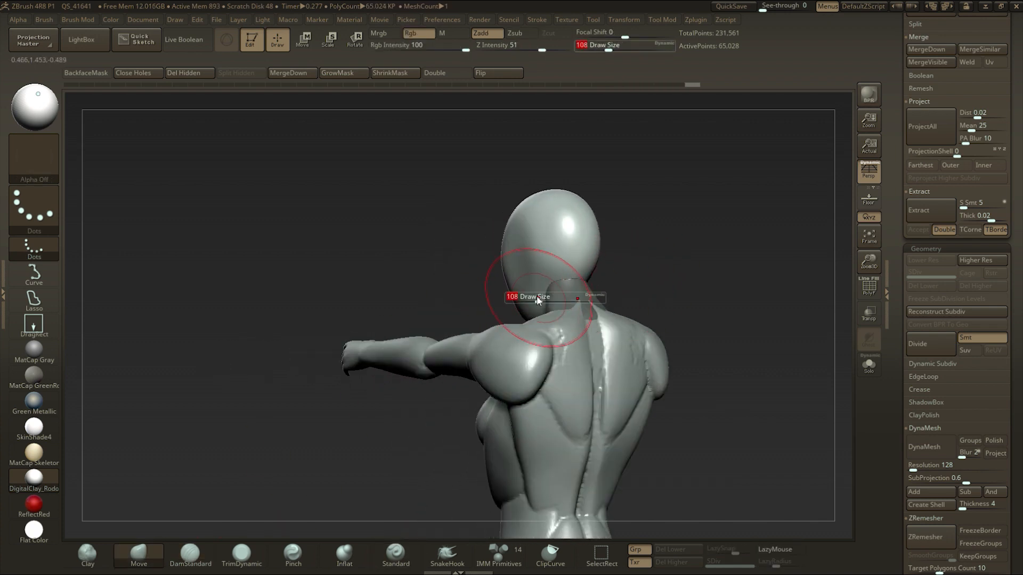
# Step: Enlarge the Draw Size and carve a horizontal brow line across the isolated face
pyautogui.moveTo(534, 296); pyautogui.dragTo(662, 255)
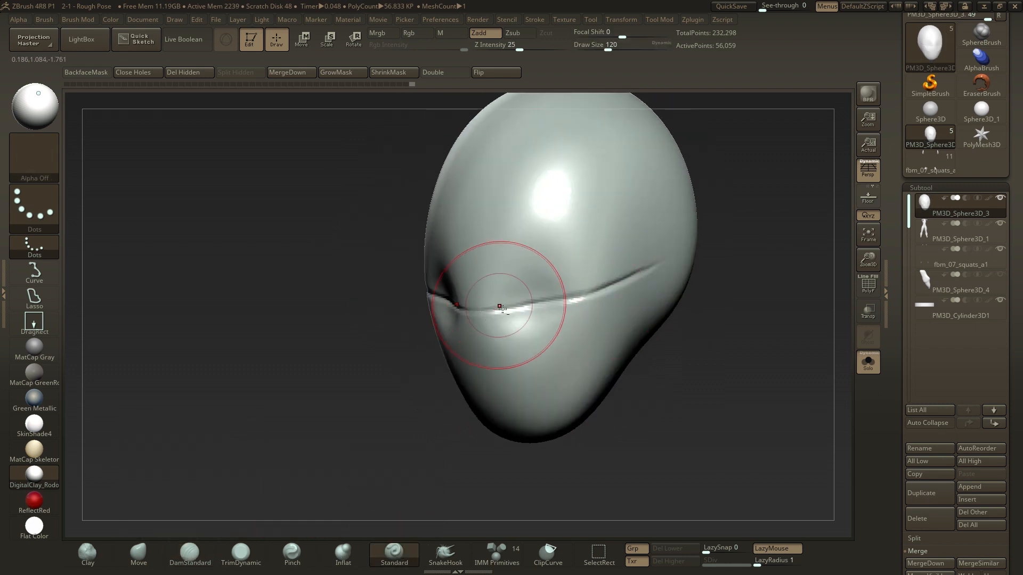
pyautogui.moveTo(500, 307); pyautogui.dragTo(696, 366)
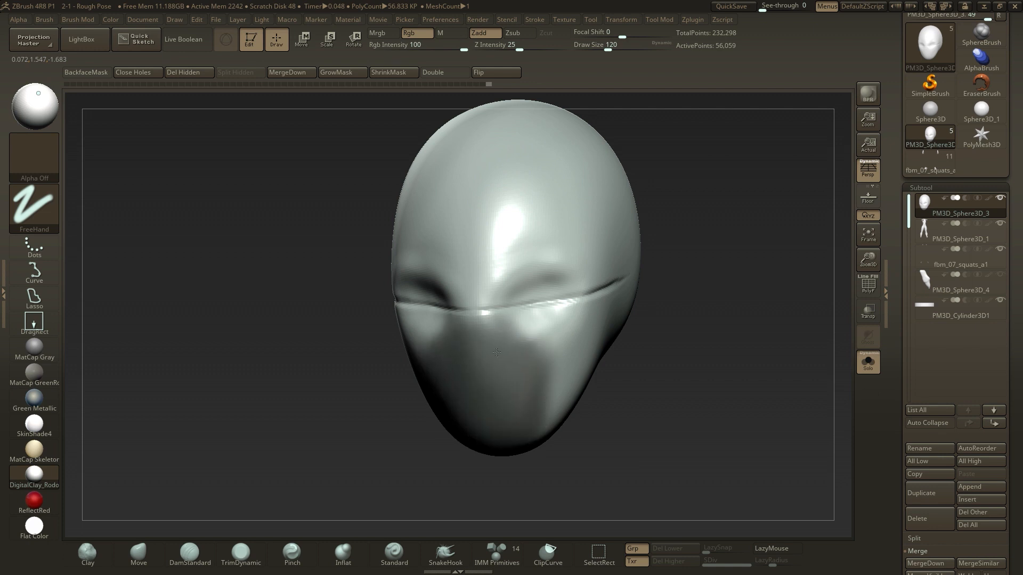
# Step: With the Move brush, pull the jaw and lower face into shape and push in the cheek
pyautogui.click(301, 39)
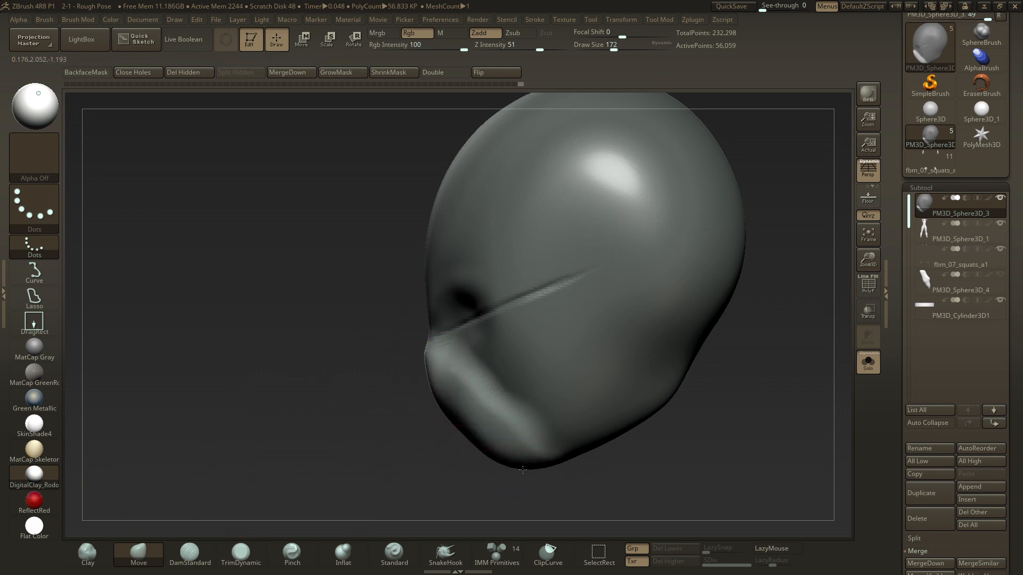
pyautogui.moveTo(522, 470); pyautogui.dragTo(690, 446)
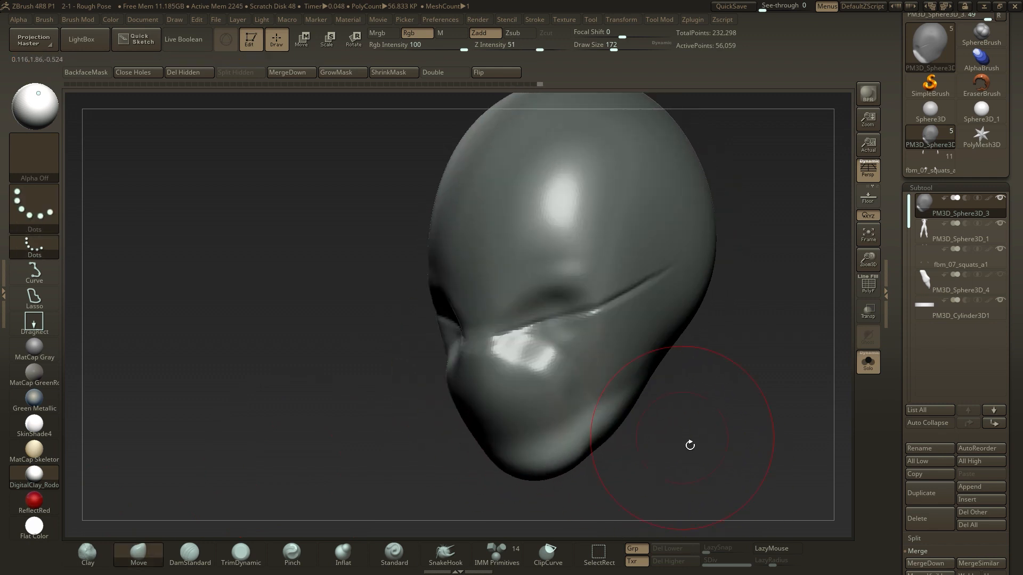
pyautogui.moveTo(689, 445); pyautogui.dragTo(515, 422)
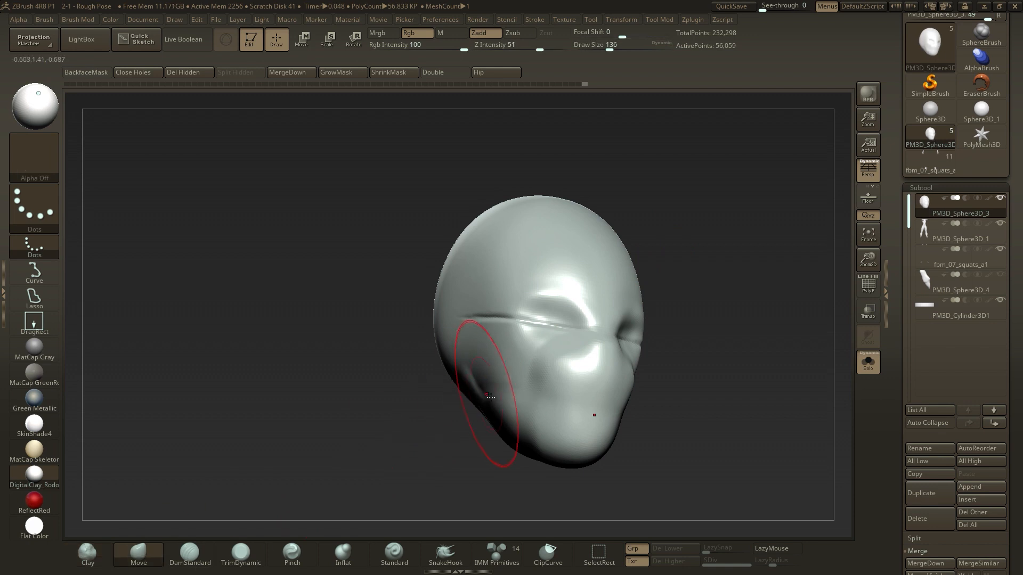
pyautogui.moveTo(489, 397); pyautogui.dragTo(623, 310)
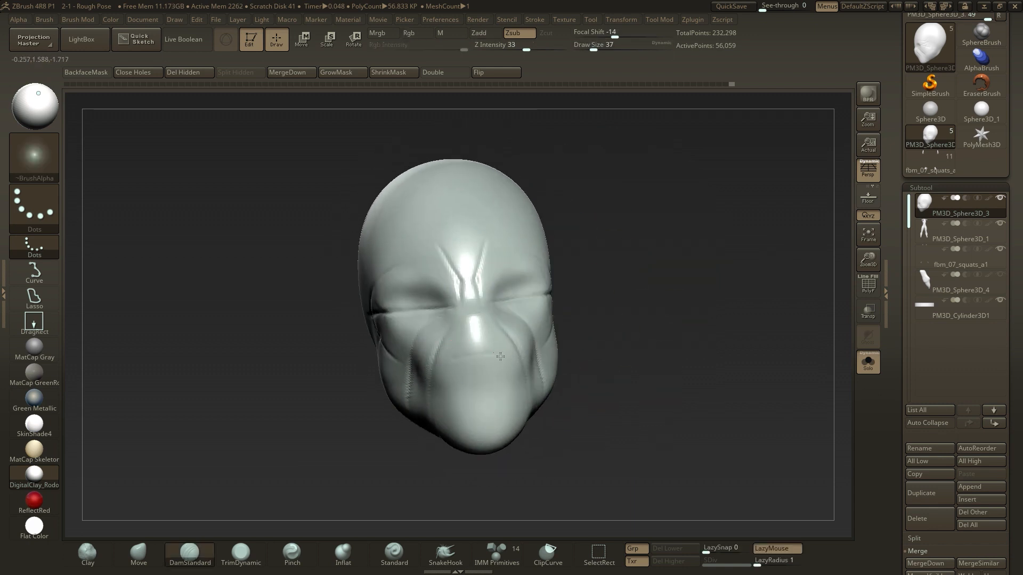
# Step: Cut a crease line into the face and build up clay around the mouth and cheeks
pyautogui.moveTo(500, 357); pyautogui.dragTo(454, 357)
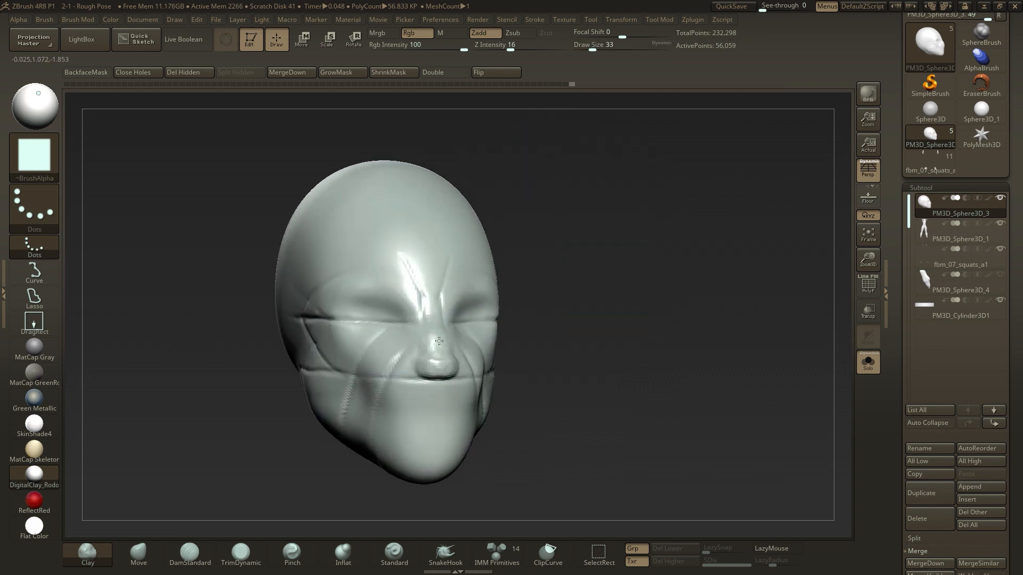
pyautogui.moveTo(441, 339); pyautogui.dragTo(581, 365)
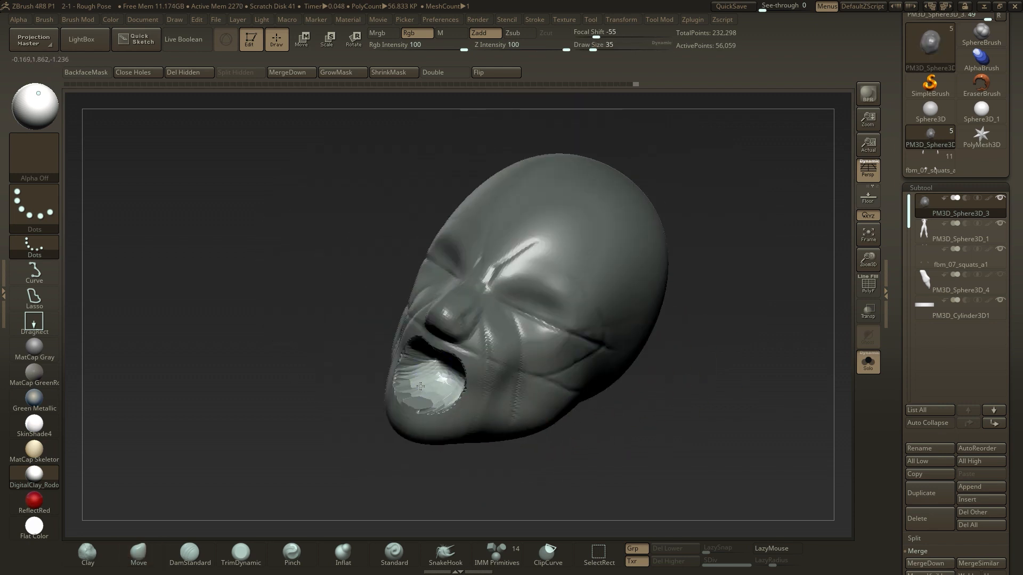
# Step: Switch to lasso masking and Inflate, then deepen the creases around the shouting mouth
pyautogui.click(343, 555)
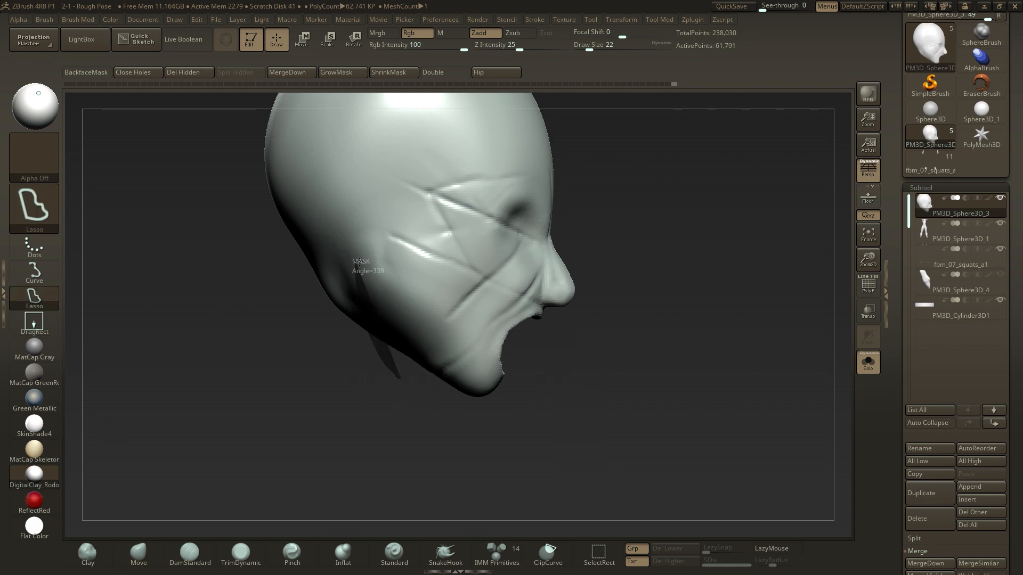
pyautogui.click(343, 555)
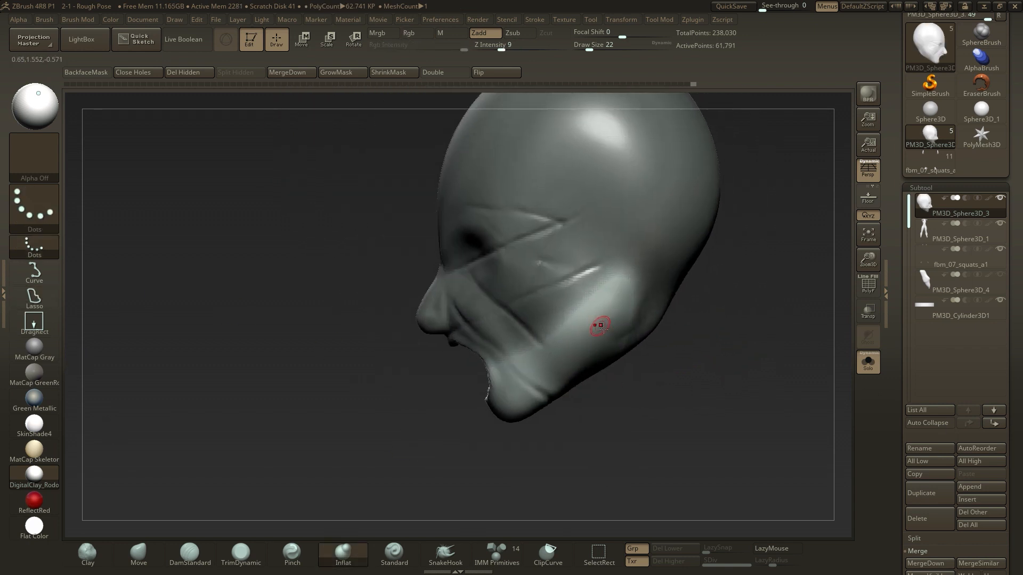
pyautogui.click(300, 39)
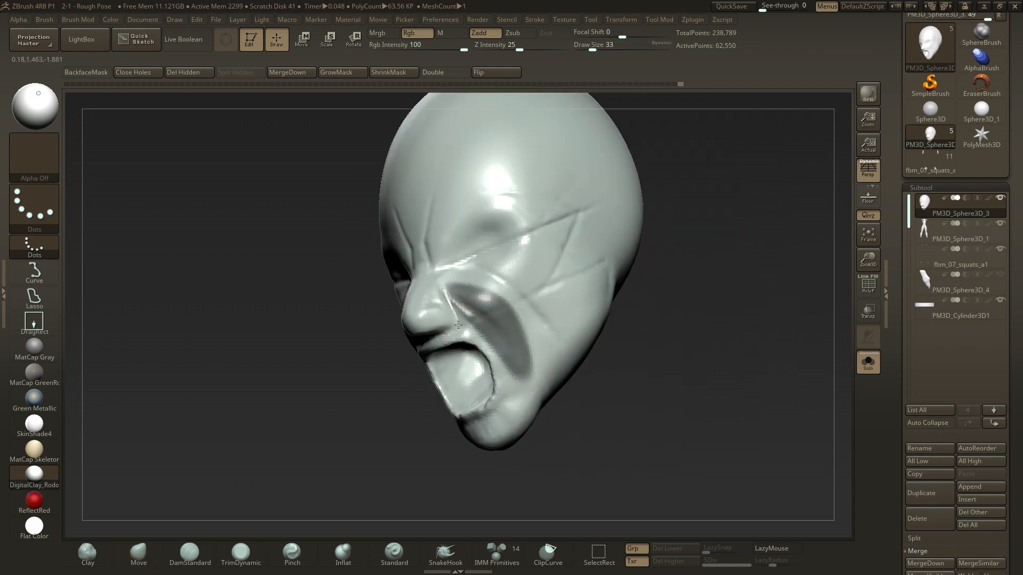
pyautogui.moveTo(456, 326); pyautogui.dragTo(499, 343)
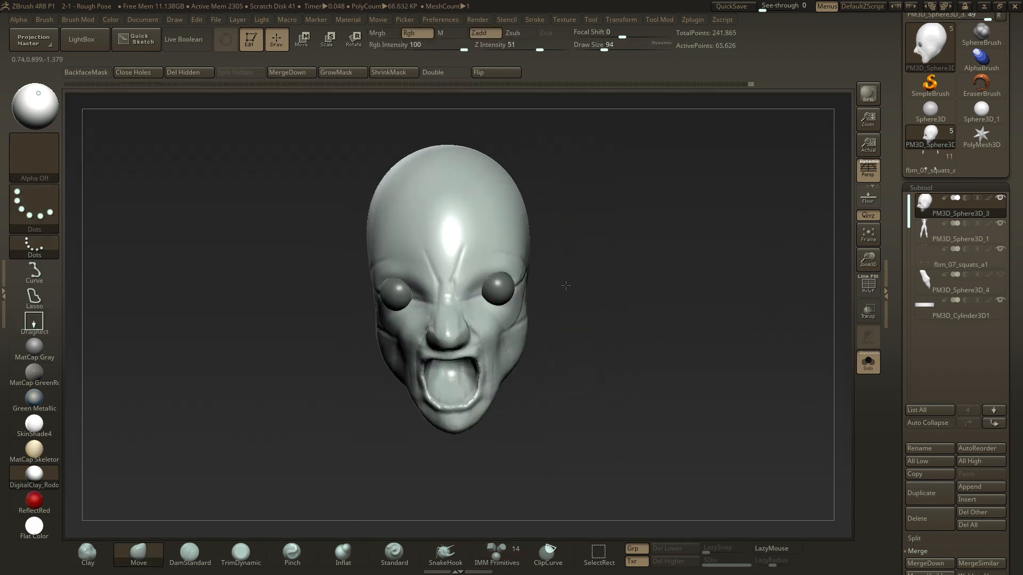
# Step: Carve eyelid creases around the eye sockets of the shouting head
pyautogui.click(302, 39)
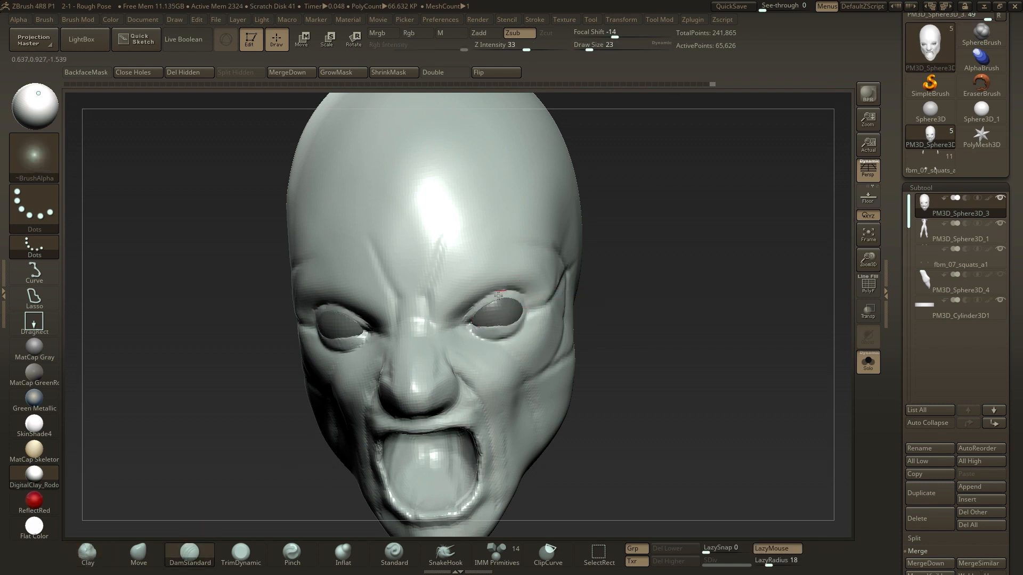
pyautogui.moveTo(496, 294); pyautogui.dragTo(450, 401)
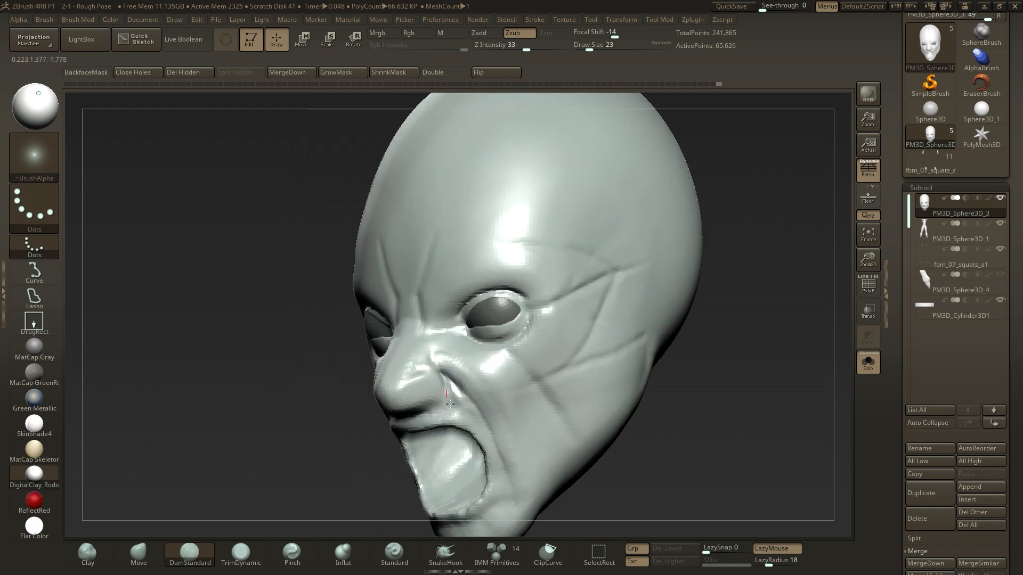
pyautogui.click(137, 554)
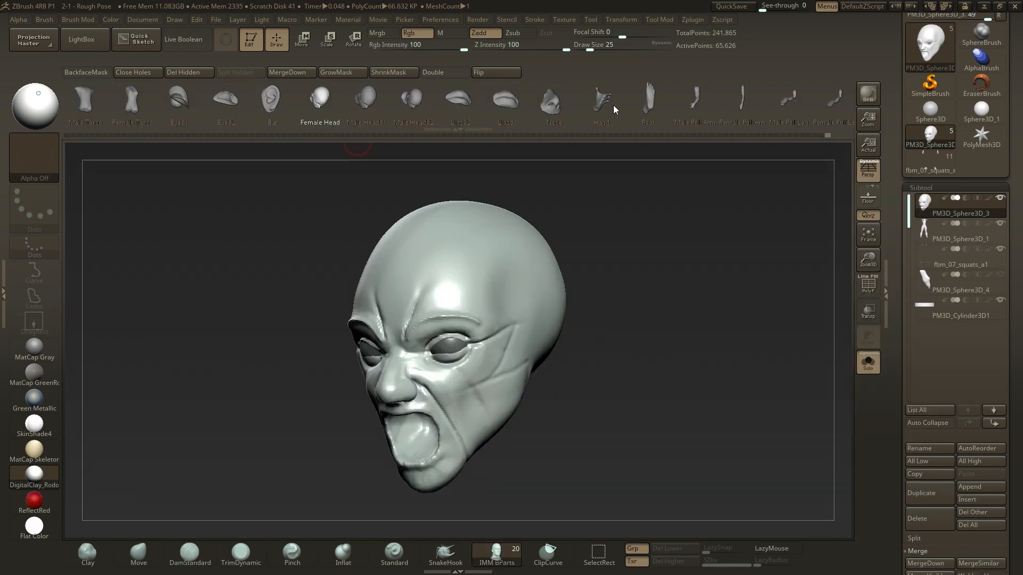
# Step: Insert the Ear part from IMM BParts as a new subtool beside the head
pyautogui.click(271, 98)
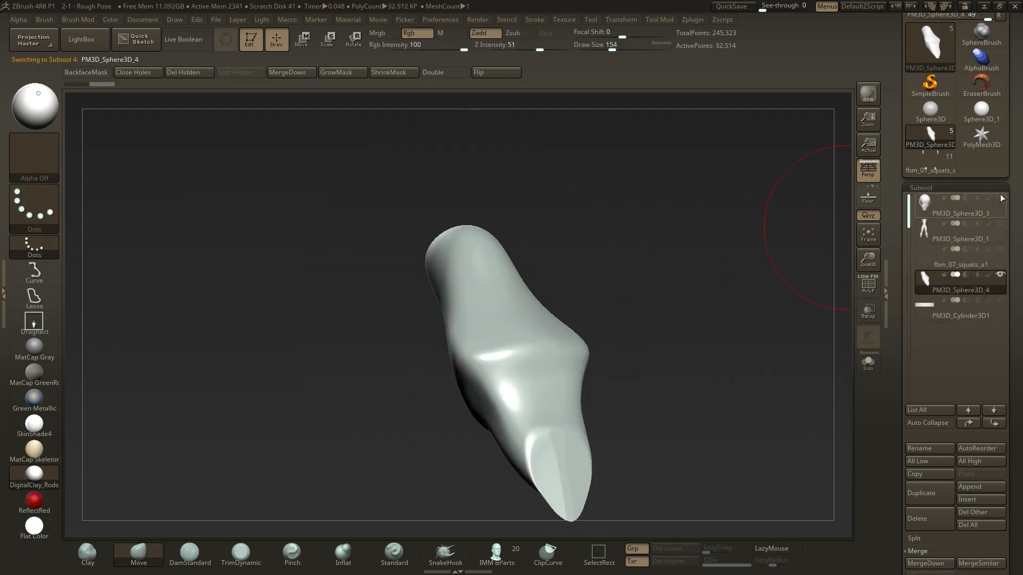
pyautogui.click(959, 203)
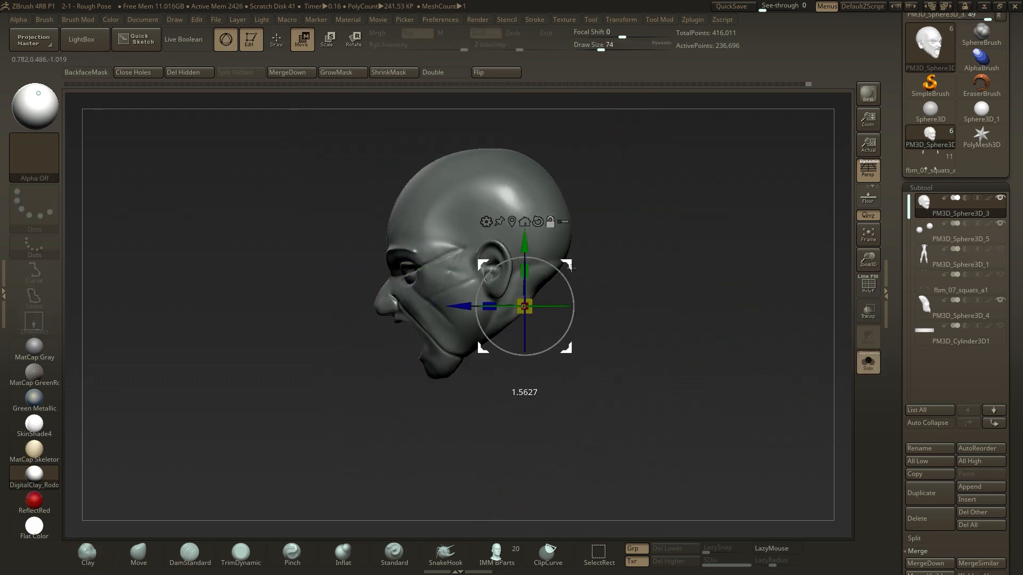
# Step: Move the ear into place on the side of the head and extend a neck beneath the jaw
pyautogui.moveTo(523, 307); pyautogui.dragTo(558, 430)
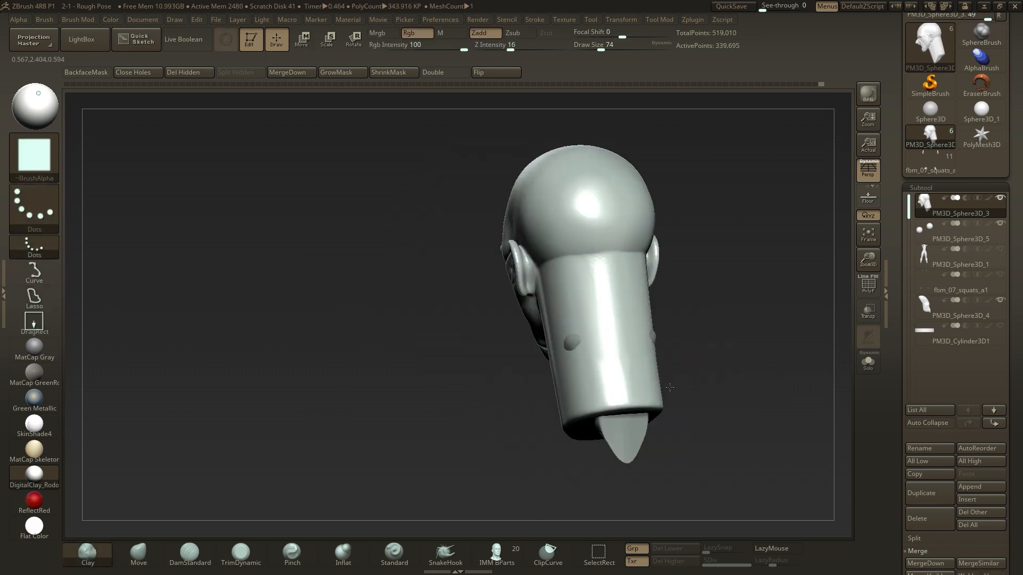
pyautogui.moveTo(668, 386); pyautogui.dragTo(225, 476)
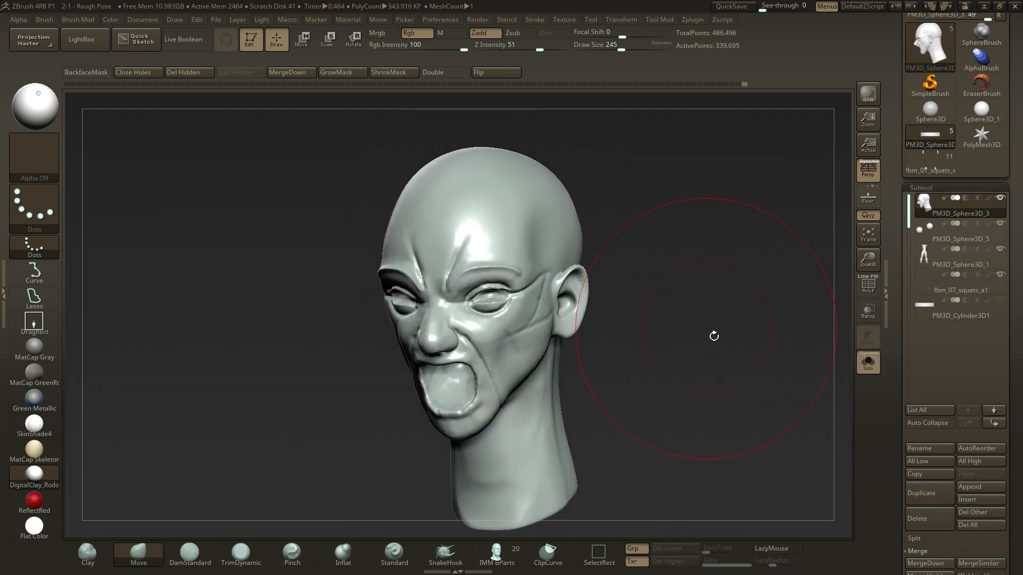
pyautogui.click(659, 20)
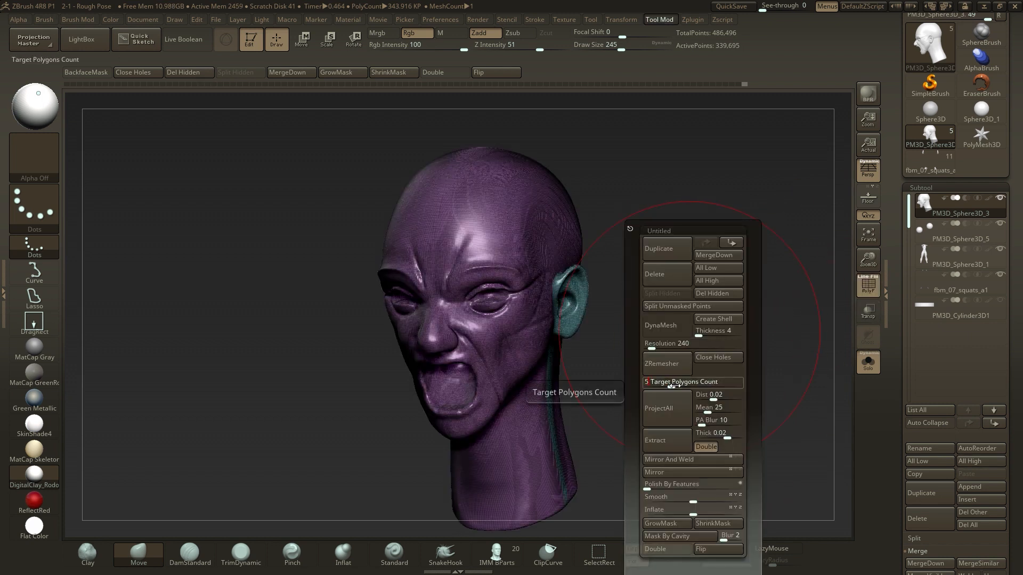
# Step: ZRemesher the head at Target Polygons Count 5, then orbit to inspect the profile topology
pyautogui.click(665, 364)
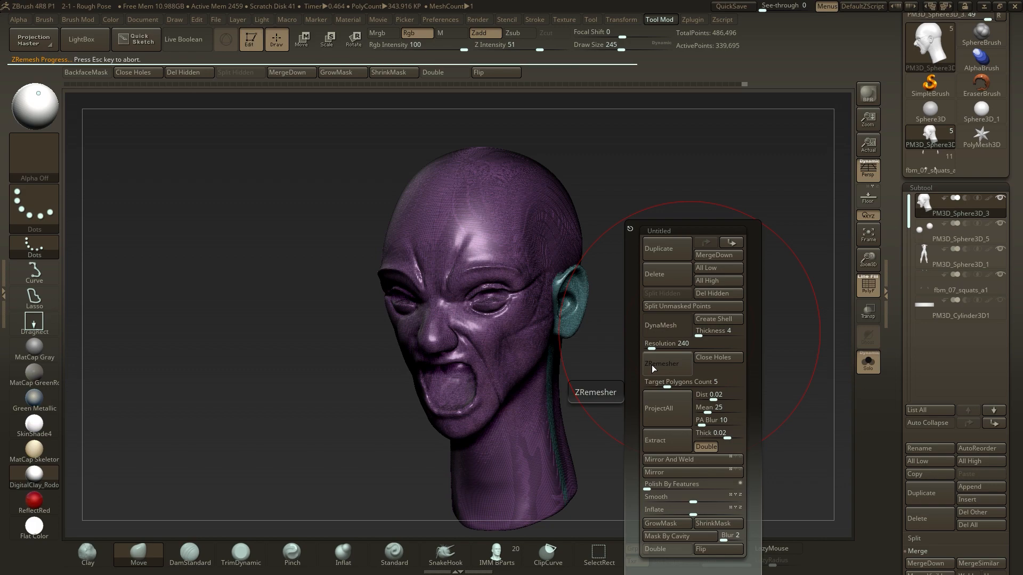
pyautogui.click(663, 364)
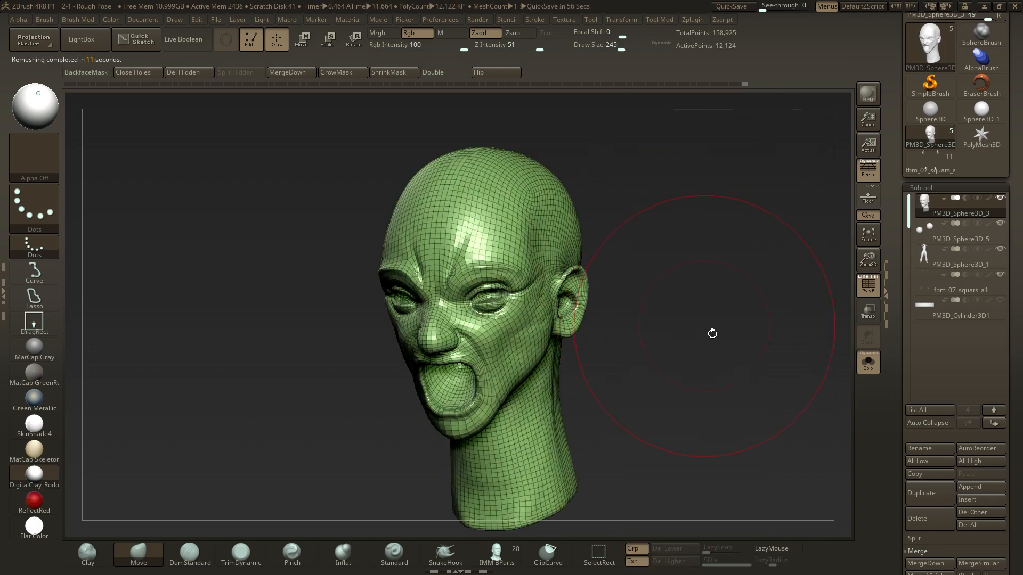
pyautogui.moveTo(712, 332); pyautogui.dragTo(730, 329)
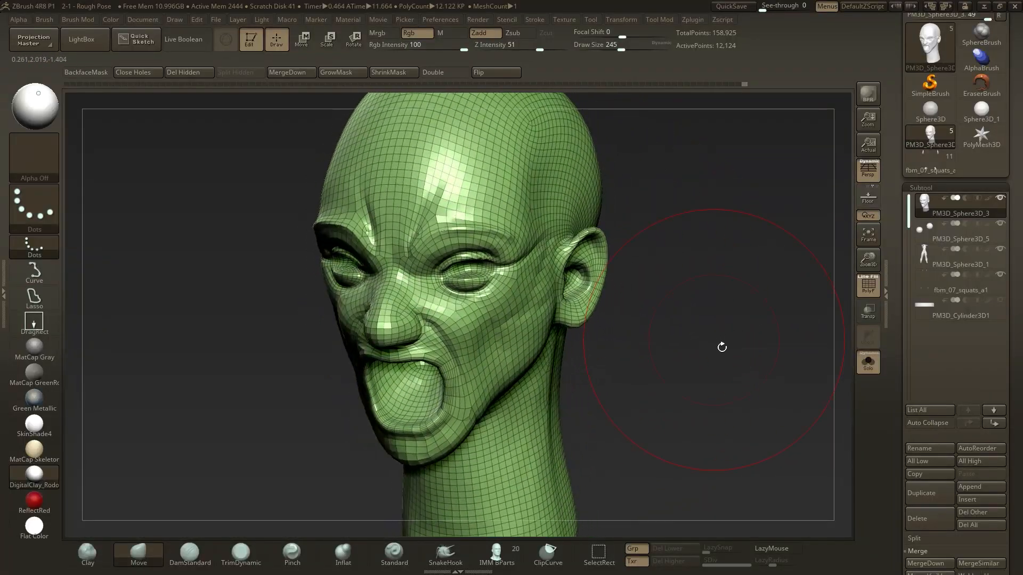
pyautogui.moveTo(722, 348); pyautogui.dragTo(558, 251)
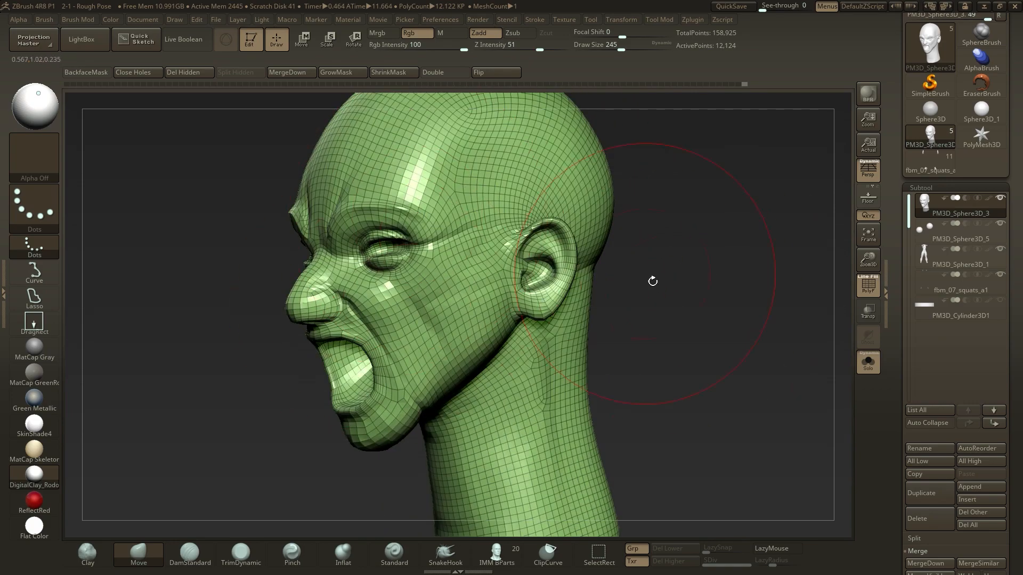
pyautogui.moveTo(652, 281); pyautogui.dragTo(686, 361)
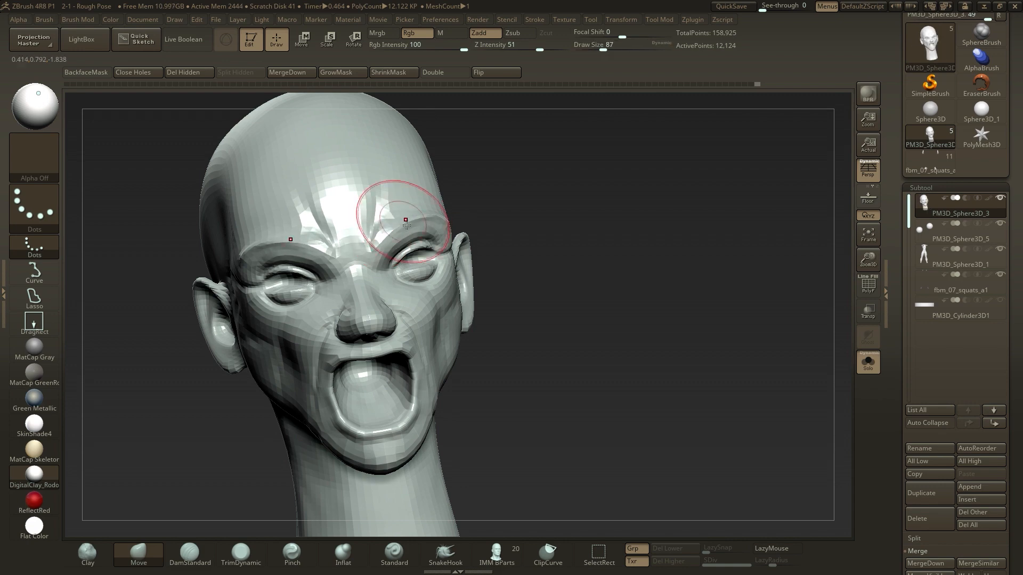
# Step: Turn the head to profile and set sphere eyeballs into both eye sockets
pyautogui.moveTo(404, 221); pyautogui.dragTo(482, 290)
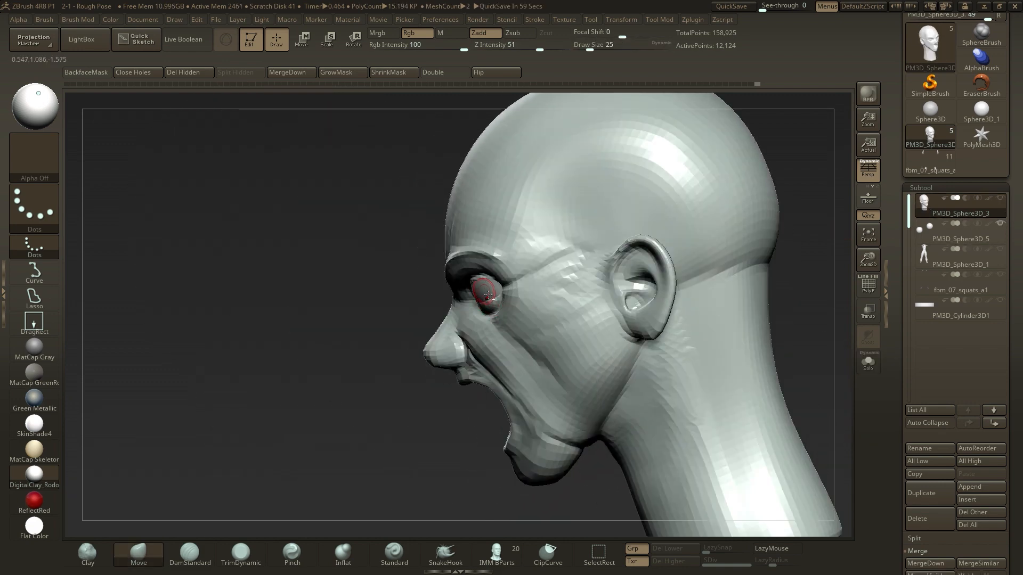
pyautogui.click(959, 238)
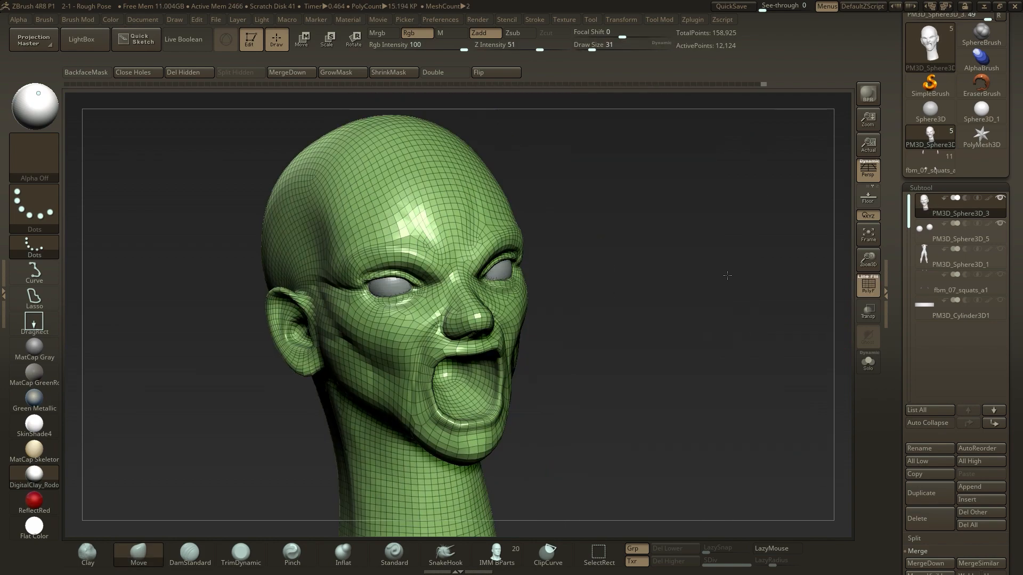
pyautogui.moveTo(727, 276); pyautogui.dragTo(587, 328)
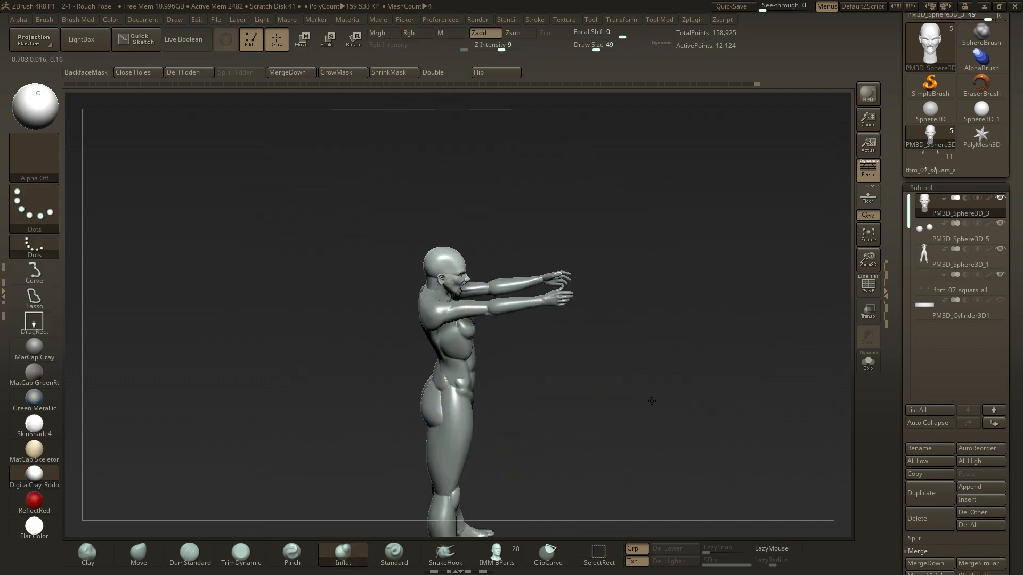
# Step: Toggle the body subtools back on to see the head on the full posed figure
pyautogui.click(302, 39)
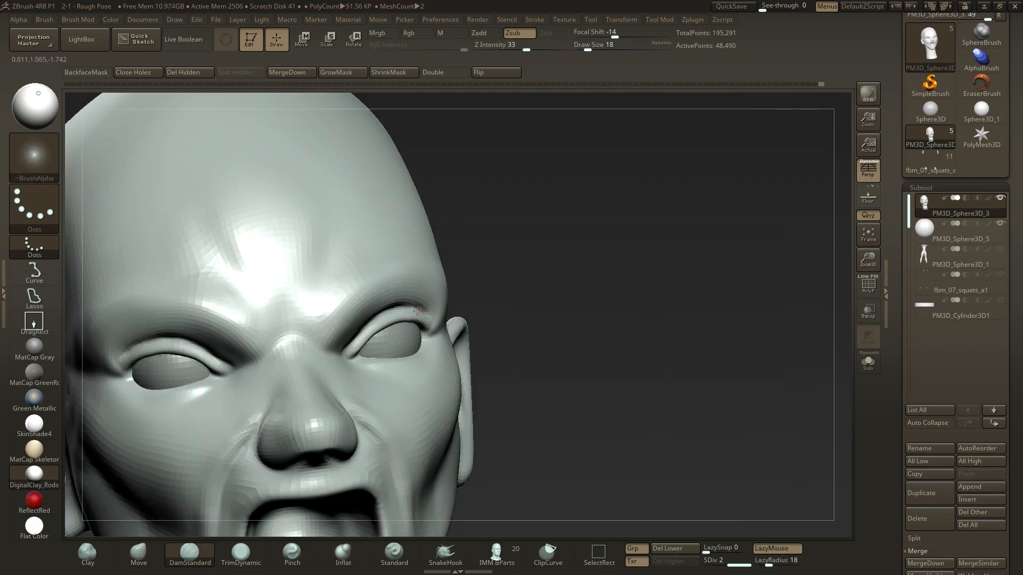
# Step: Zoom toward the eyes and carve a DamStandard crease beside the nose
pyautogui.moveTo(418, 314); pyautogui.dragTo(427, 356)
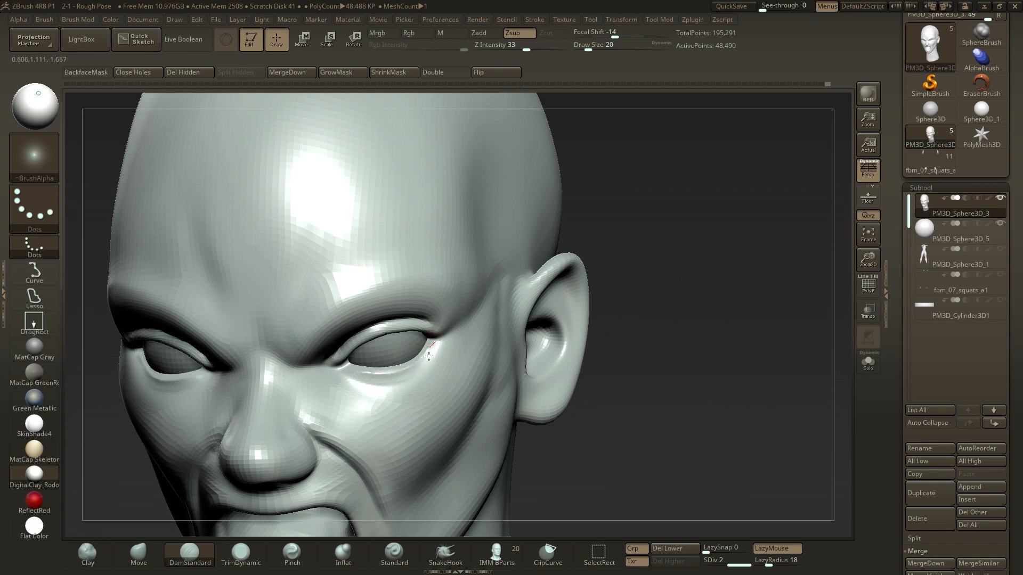
pyautogui.click(393, 558)
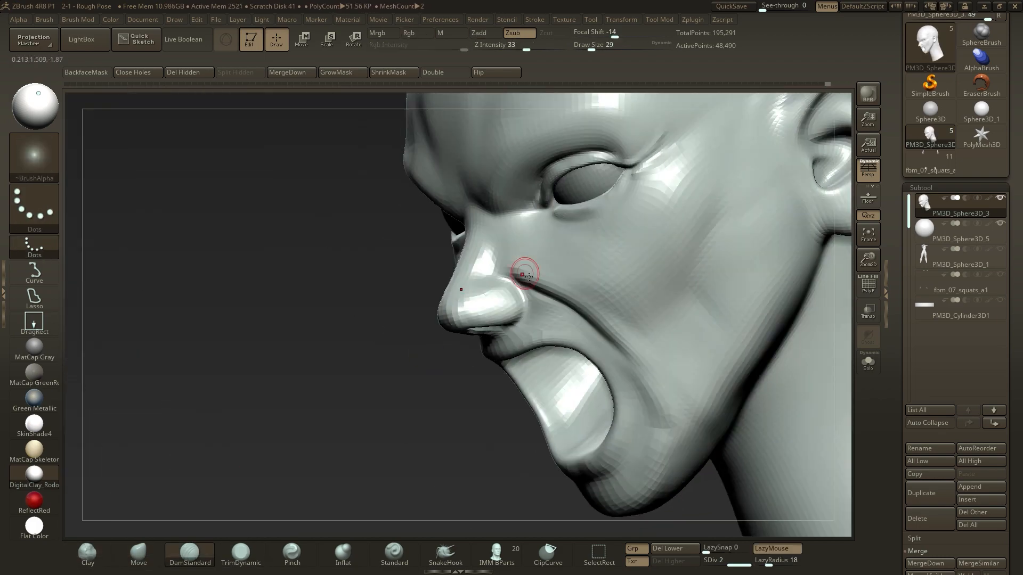
pyautogui.moveTo(525, 273); pyautogui.dragTo(664, 289)
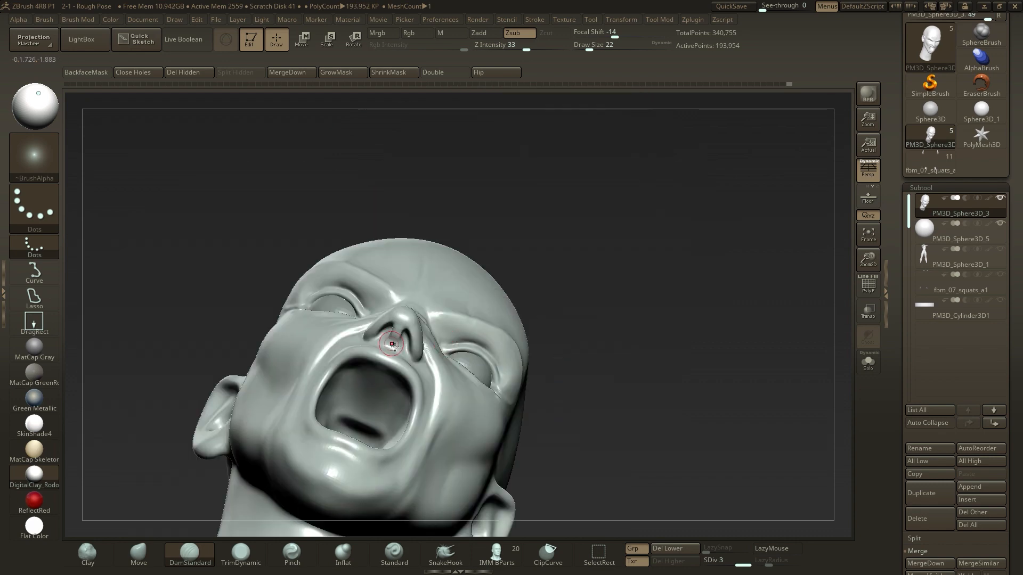
pyautogui.moveTo(391, 345); pyautogui.dragTo(368, 418)
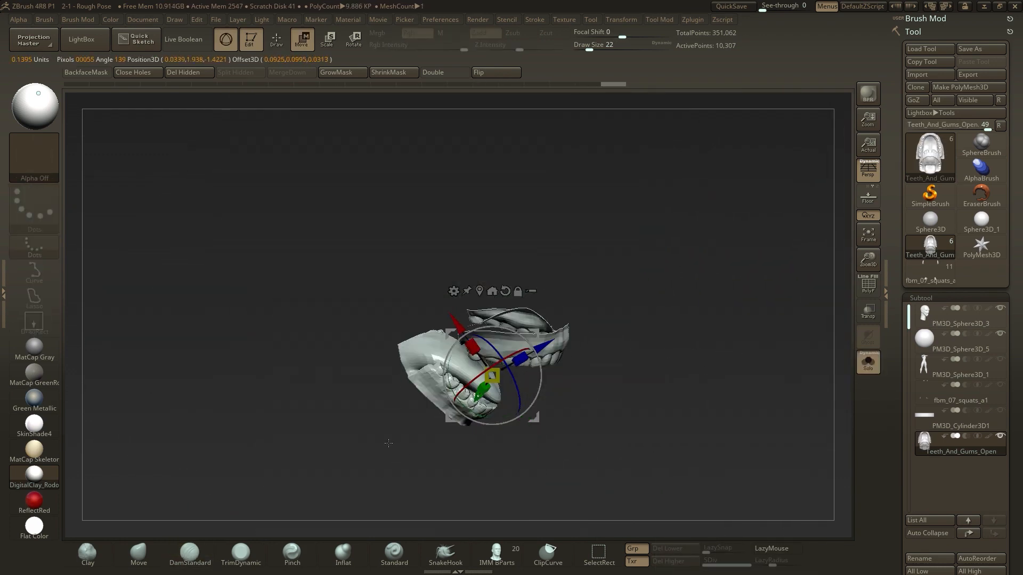
# Step: Drag the teeth with the Transform gizmo into the shouting head's open mouth
pyautogui.moveTo(486, 372); pyautogui.dragTo(405, 339)
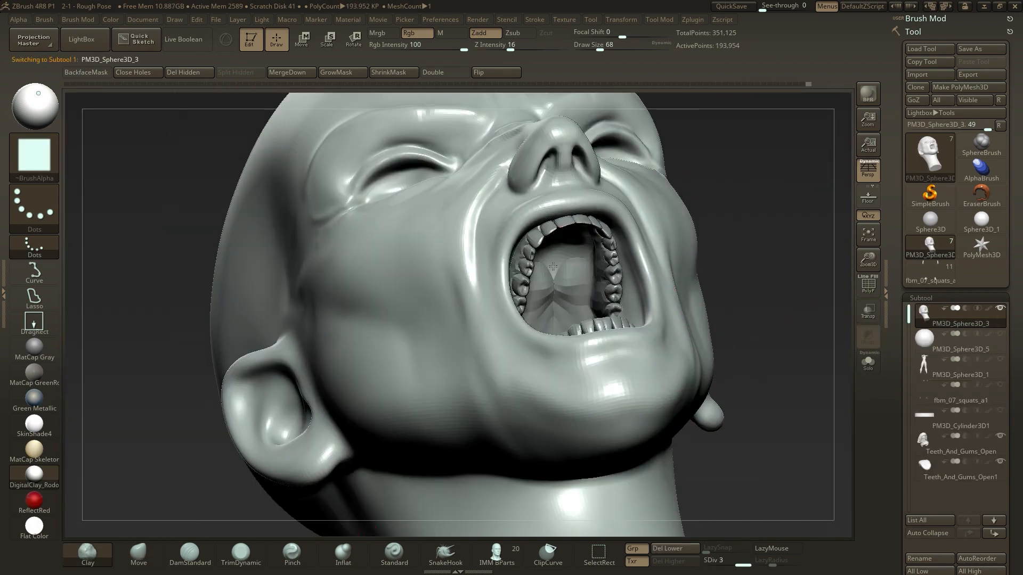
# Step: Turn the head to face forward and push the upper lip over the teeth
pyautogui.moveTo(554, 267); pyautogui.dragTo(570, 287)
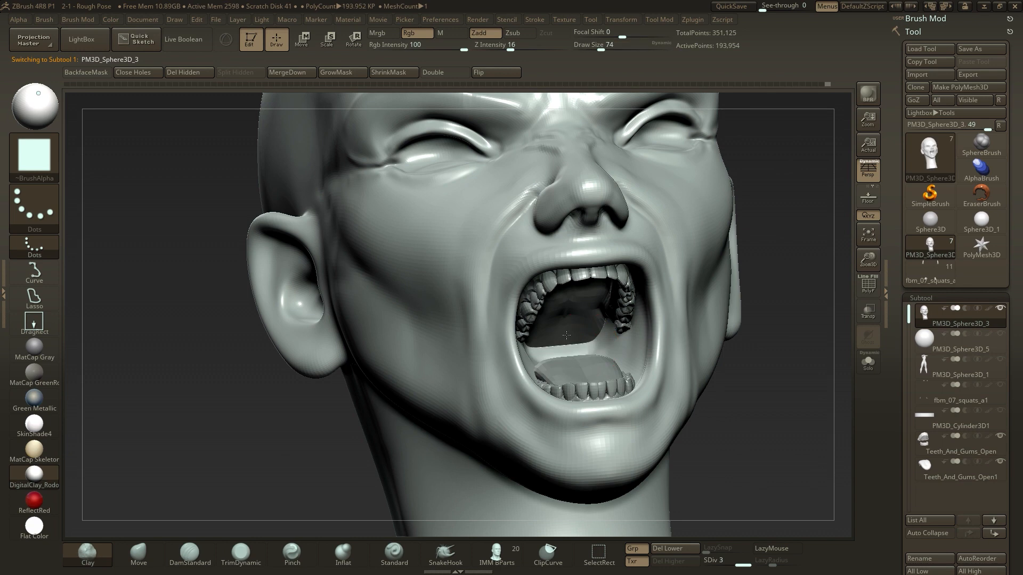
pyautogui.moveTo(566, 336); pyautogui.dragTo(566, 293)
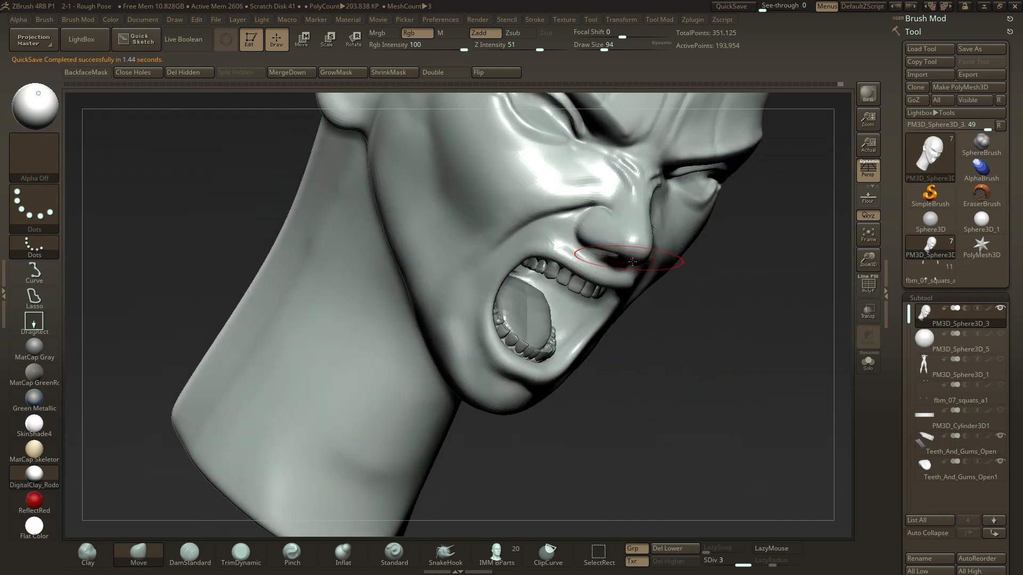
pyautogui.moveTo(633, 261); pyautogui.dragTo(489, 235)
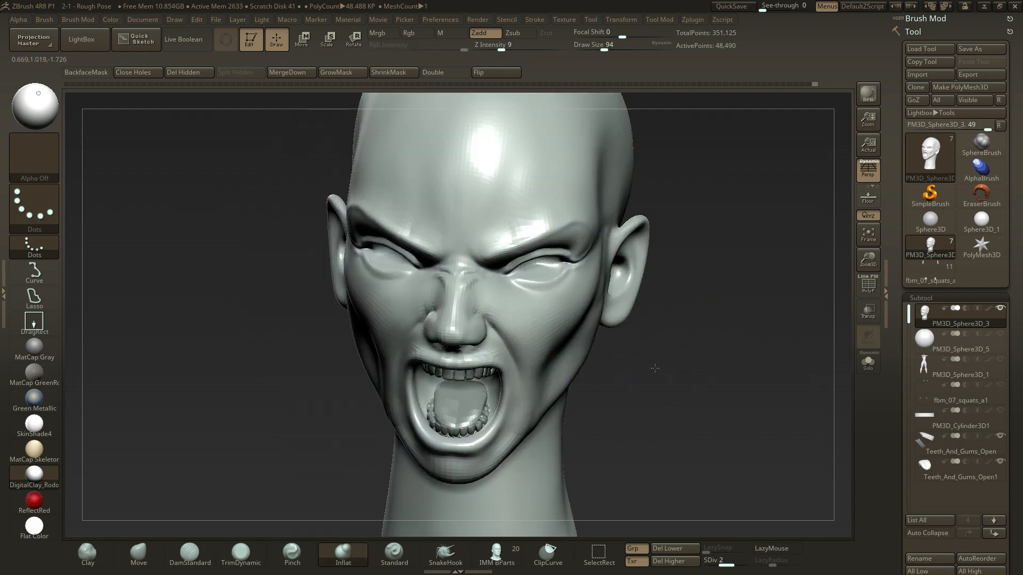
# Step: Orbit the head around to profile and sculpt detail around the ear
pyautogui.moveTo(654, 368); pyautogui.dragTo(774, 364)
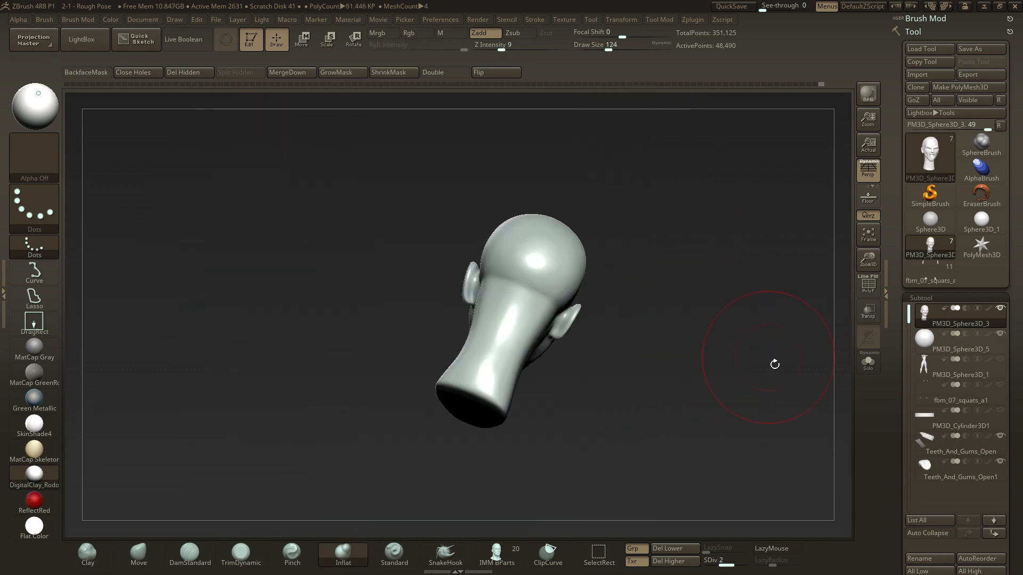
pyautogui.moveTo(774, 364); pyautogui.dragTo(765, 326)
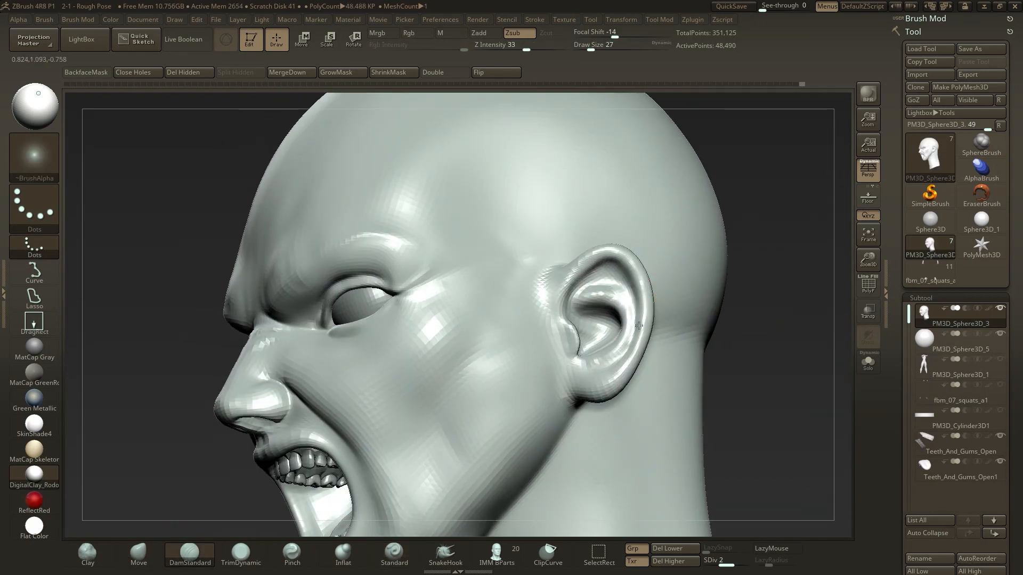
pyautogui.moveTo(639, 326); pyautogui.dragTo(518, 306)
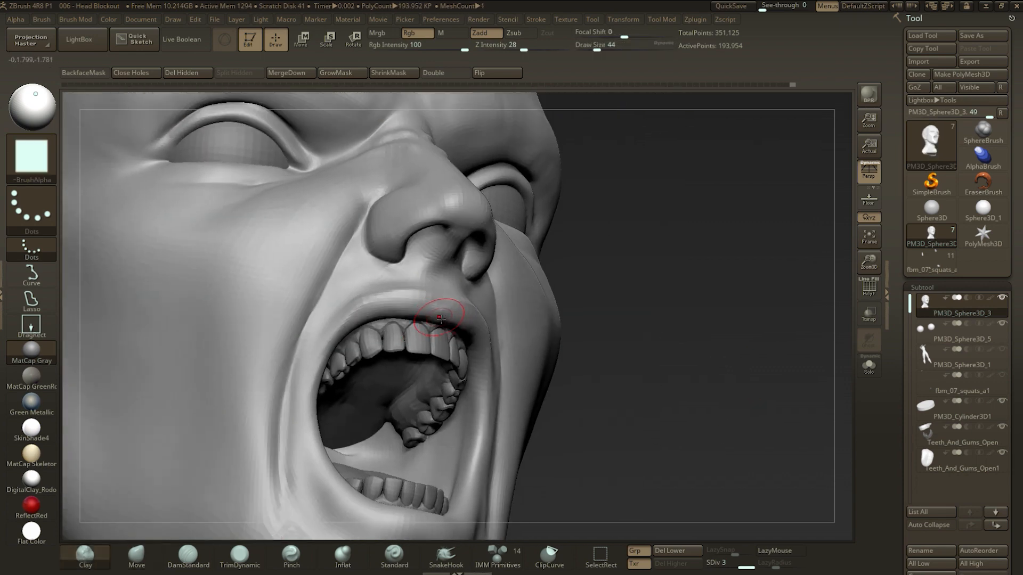
# Step: Review the lower lip and jaw, then load the 008 - Costume Blockout Start project
pyautogui.moveTo(437, 317); pyautogui.dragTo(415, 316)
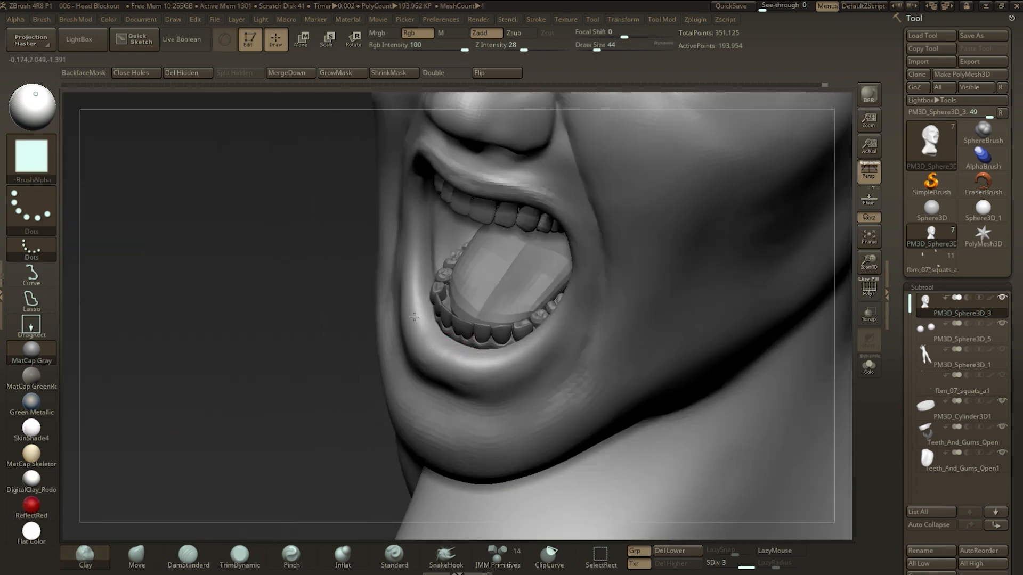
pyautogui.moveTo(414, 316); pyautogui.dragTo(505, 371)
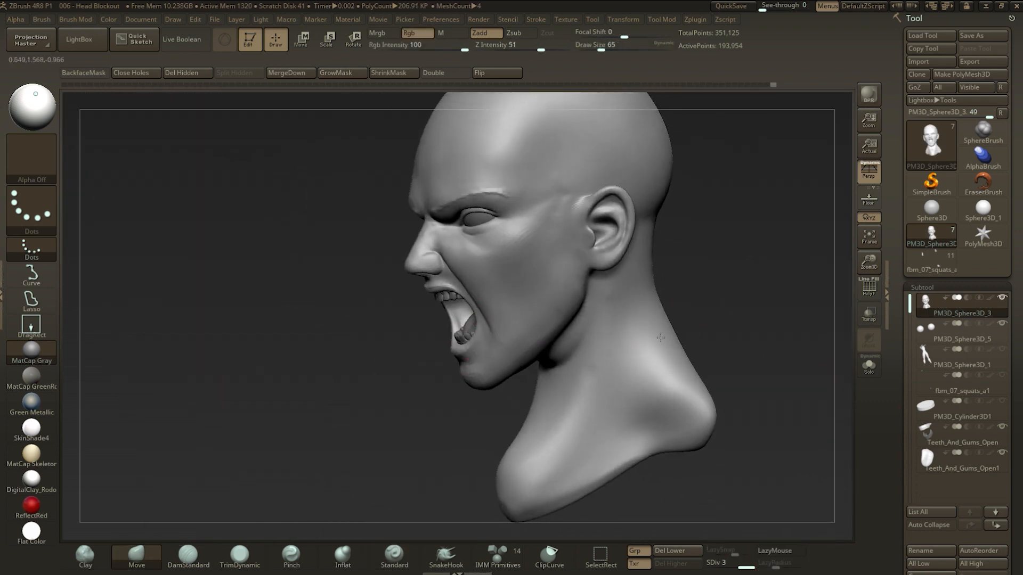
pyautogui.click(959, 306)
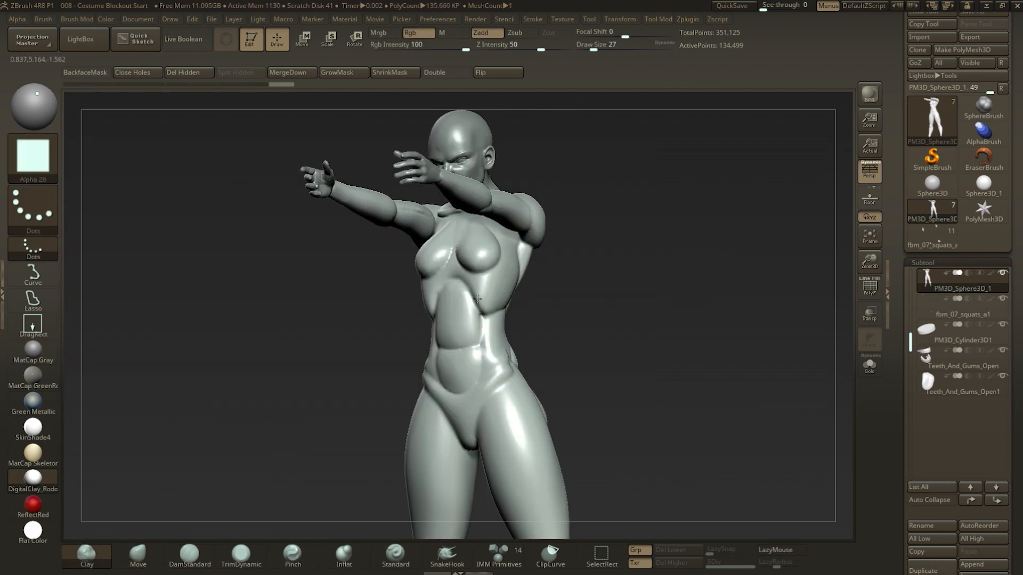
# Step: Orbit the posed figure from side to back and front, then click a bottom-shelf control
pyautogui.moveTo(476, 300); pyautogui.dragTo(528, 293)
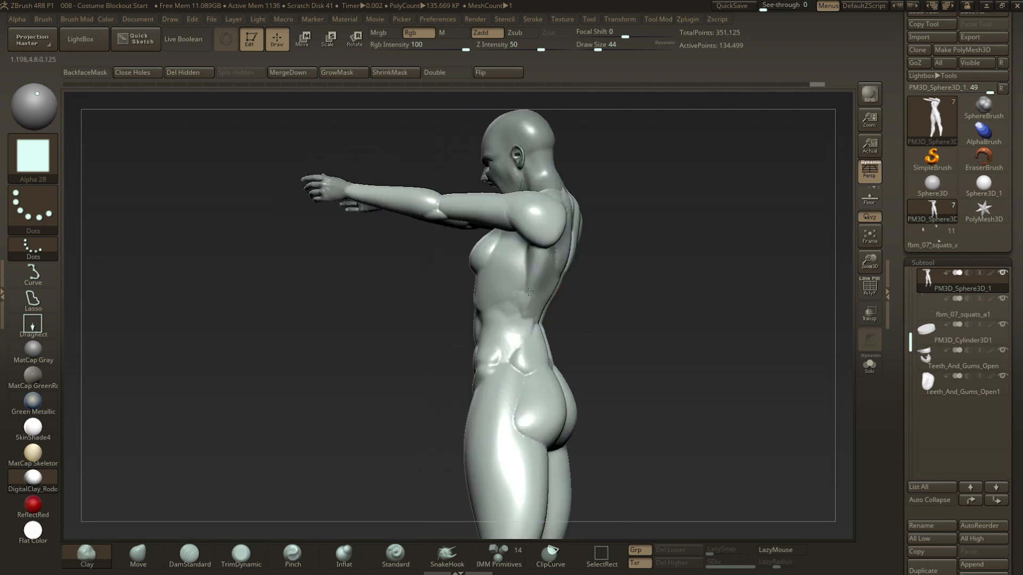
pyautogui.moveTo(528, 293); pyautogui.dragTo(437, 326)
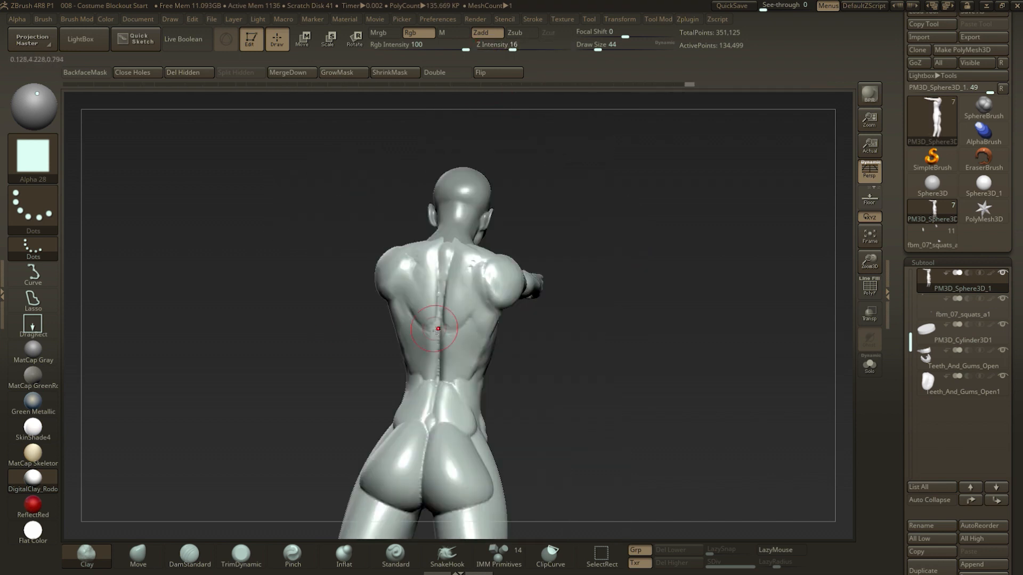
pyautogui.moveTo(437, 329); pyautogui.dragTo(542, 335)
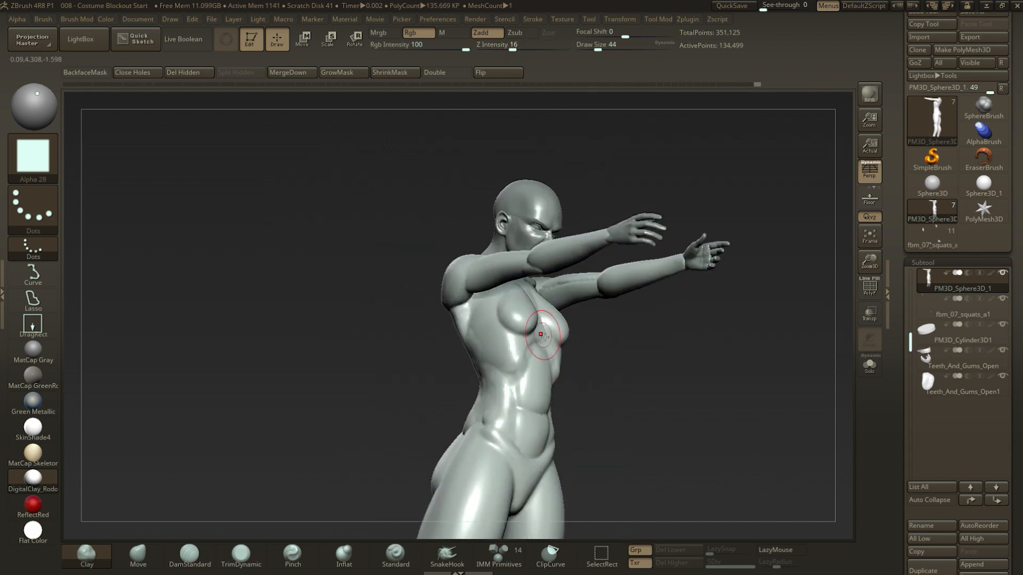
pyautogui.click(137, 558)
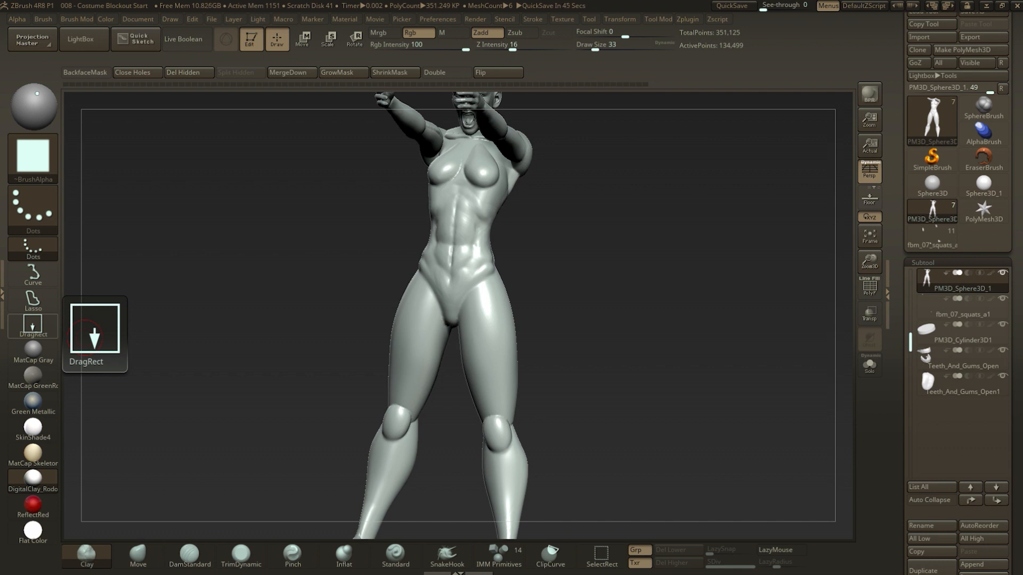
pyautogui.moveTo(31, 155)
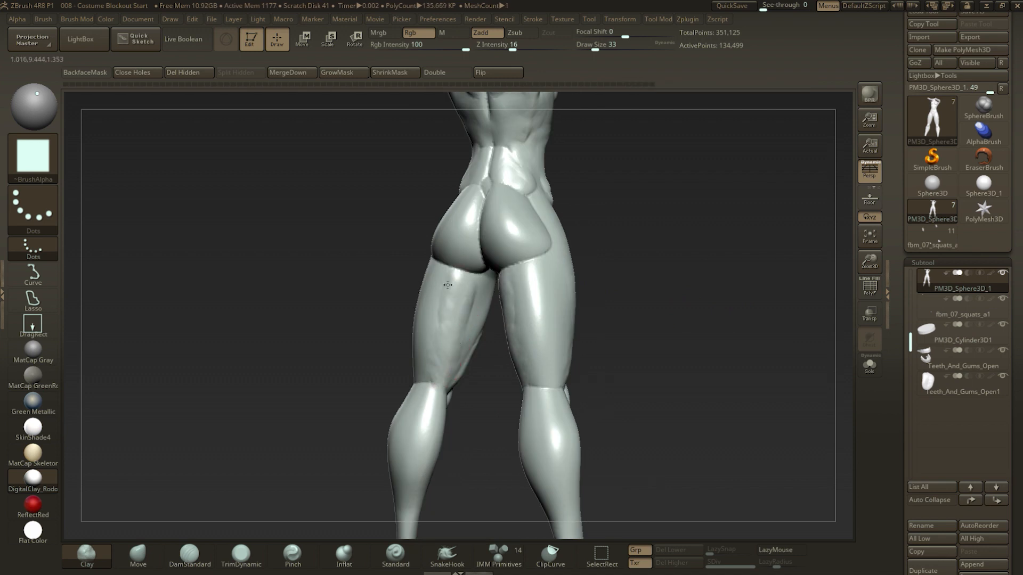
# Step: Sketch a muscle groove along the calf, then orbit to the front of the legs
pyautogui.moveTo(447, 285); pyautogui.dragTo(412, 378)
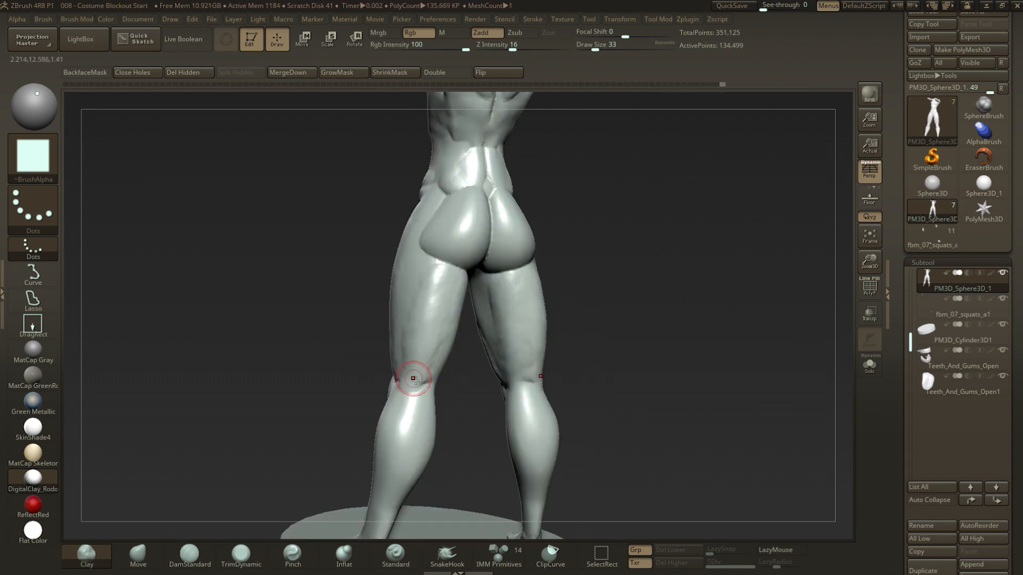
pyautogui.moveTo(412, 378); pyautogui.dragTo(437, 248)
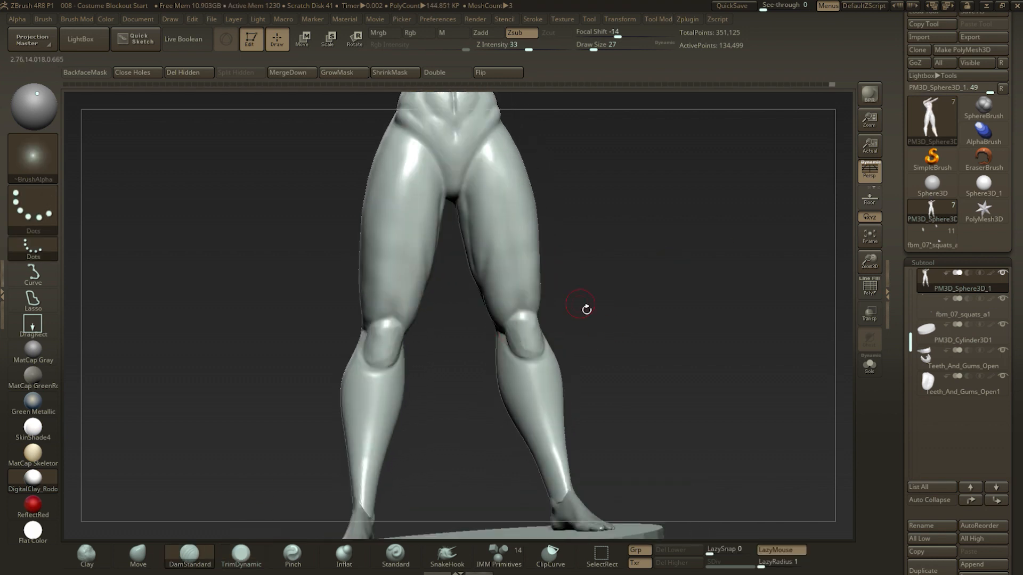
pyautogui.moveTo(581, 309); pyautogui.dragTo(580, 320)
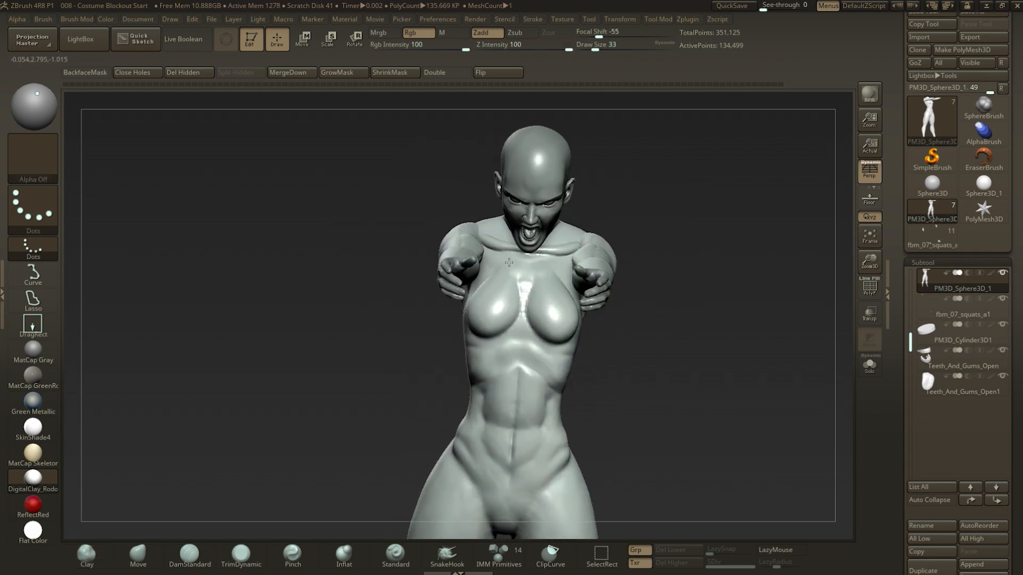
# Step: Orbit below and beside the torso, carving lines along the ribcage side and forearm
pyautogui.moveTo(509, 261); pyautogui.dragTo(711, 300)
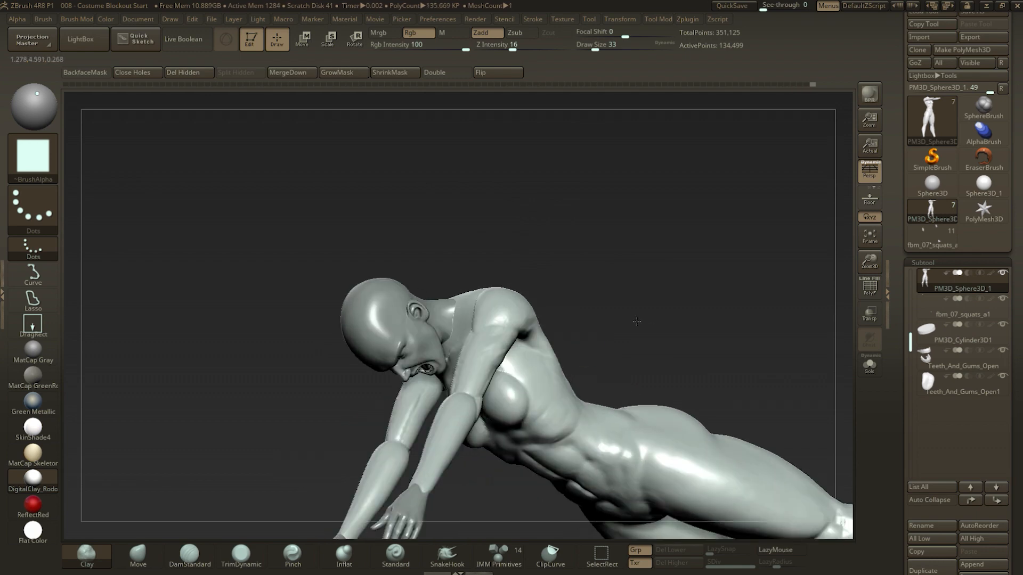
pyautogui.moveTo(636, 320); pyautogui.dragTo(476, 344)
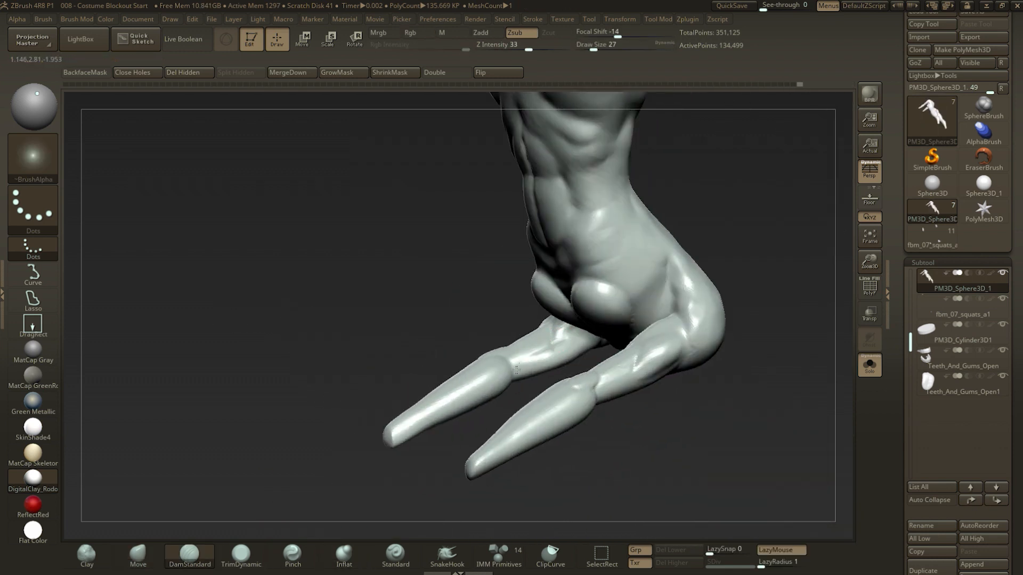
pyautogui.moveTo(515, 366); pyautogui.dragTo(724, 350)
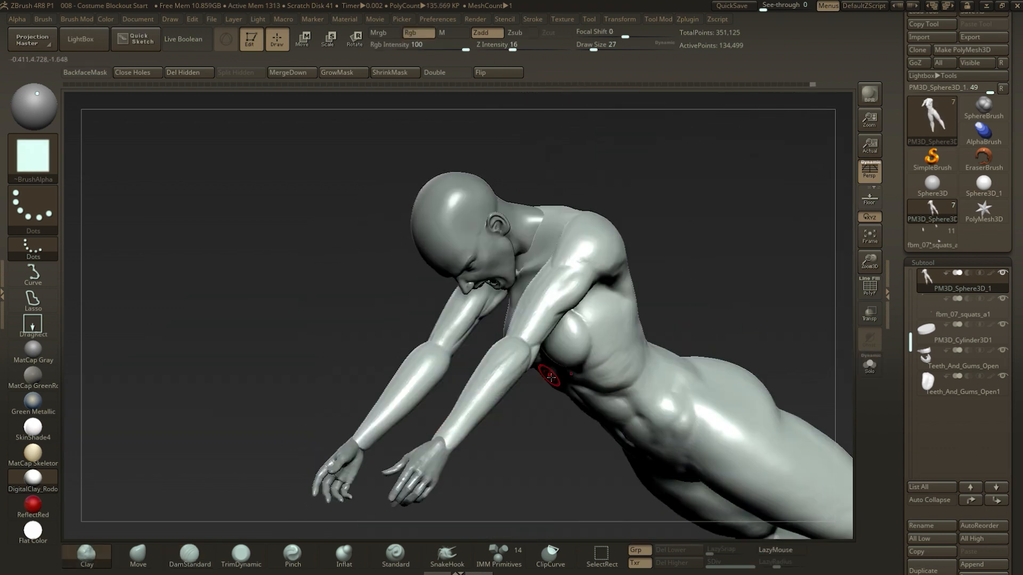
pyautogui.moveTo(551, 377); pyautogui.dragTo(764, 200)
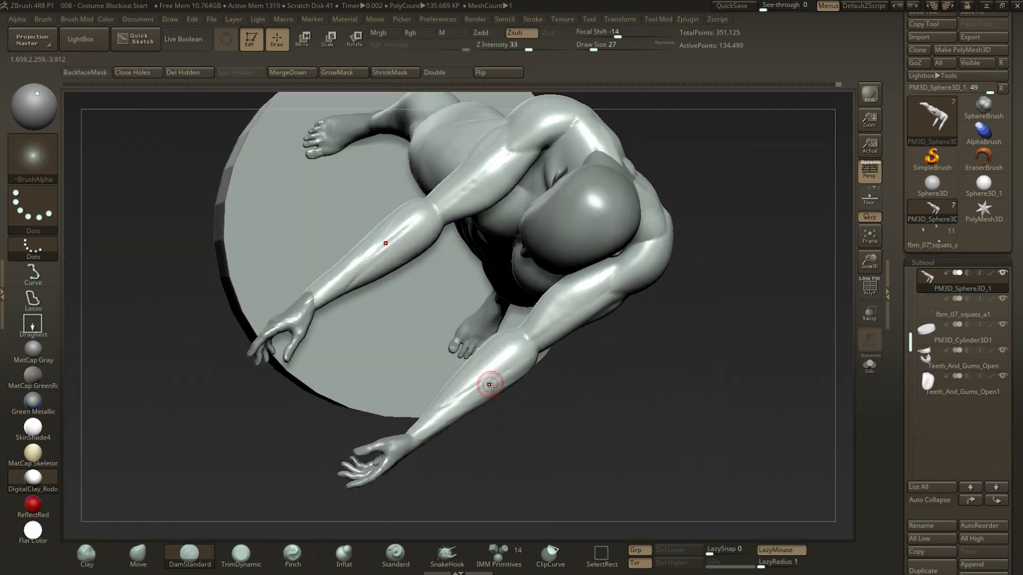
pyautogui.moveTo(489, 384); pyautogui.dragTo(593, 416)
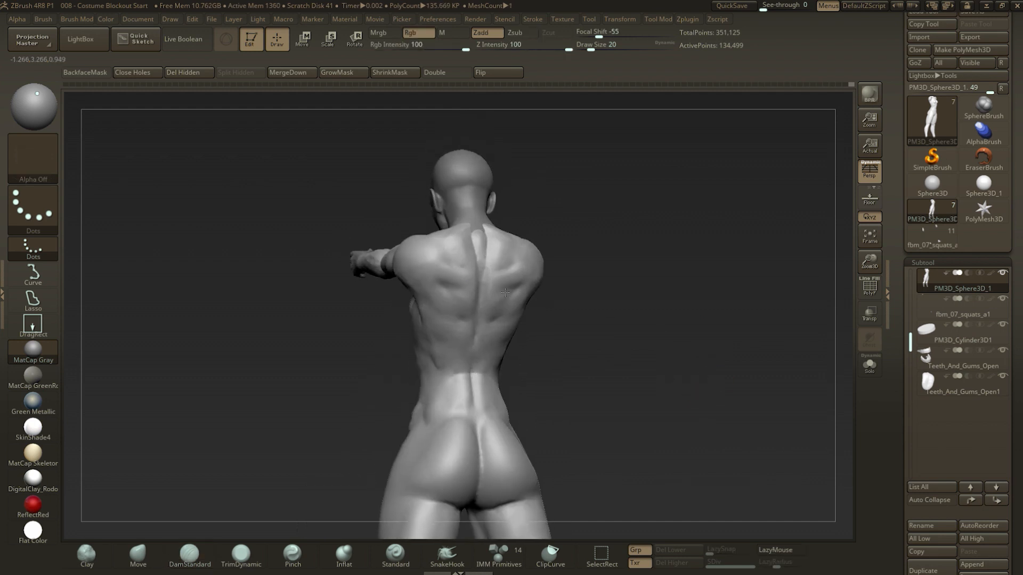
# Step: From a side view, carve a line beside the shoulder blade and shrink the brush
pyautogui.moveTo(502, 294); pyautogui.dragTo(512, 351)
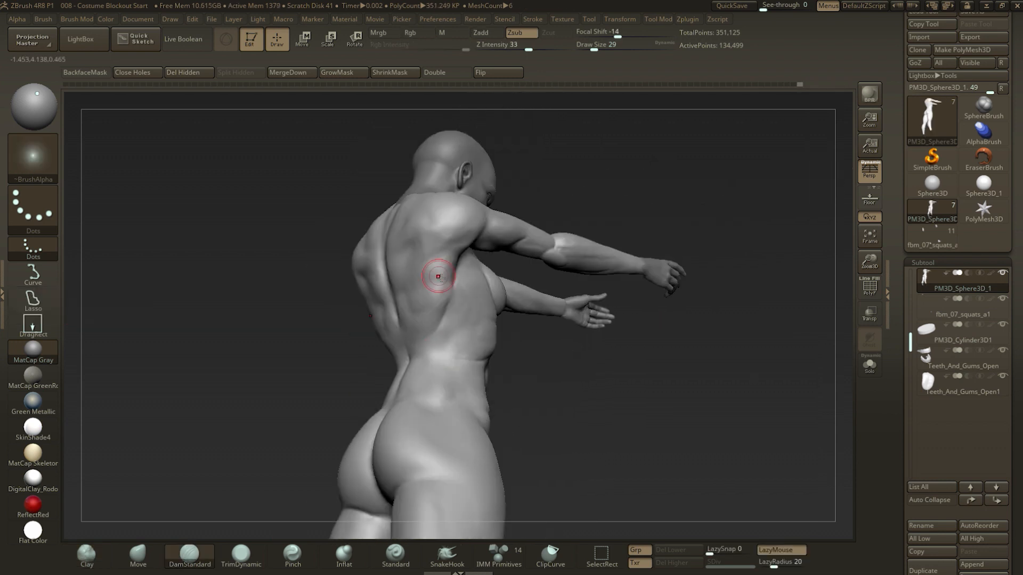
pyautogui.moveTo(436, 276); pyautogui.dragTo(479, 299)
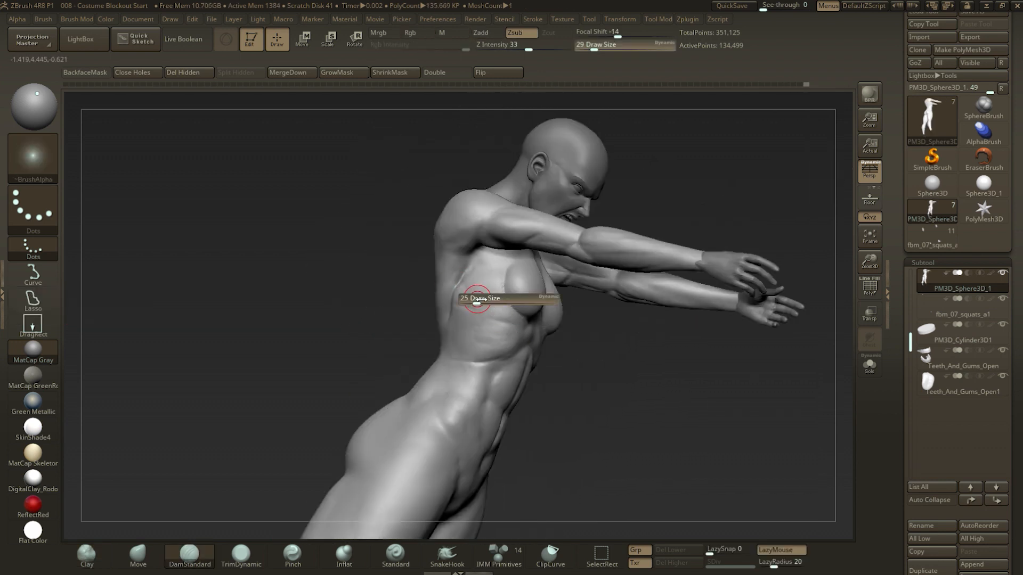
pyautogui.moveTo(508, 300); pyautogui.dragTo(454, 259)
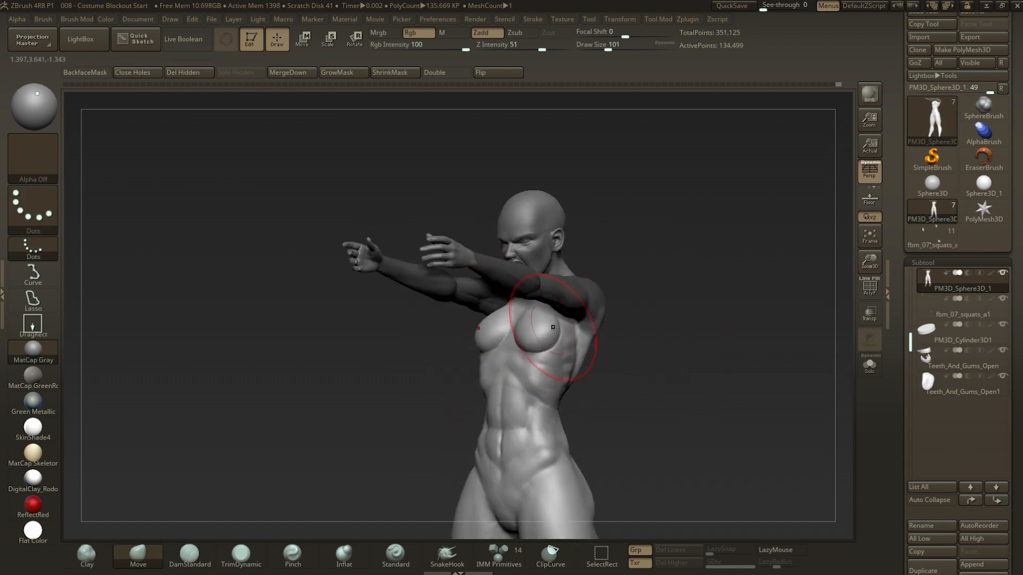
pyautogui.click(302, 38)
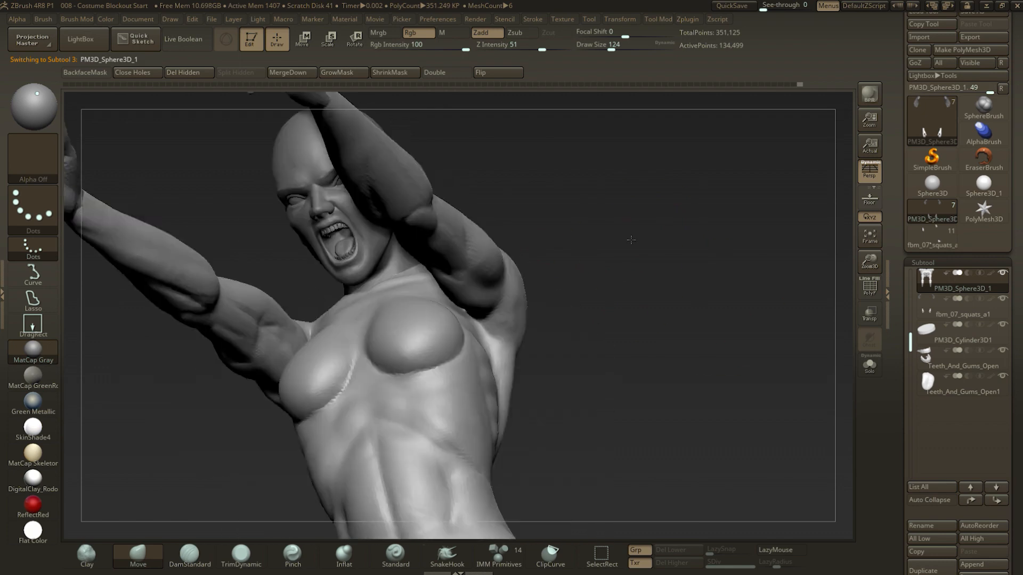
pyautogui.moveTo(630, 240); pyautogui.dragTo(477, 300)
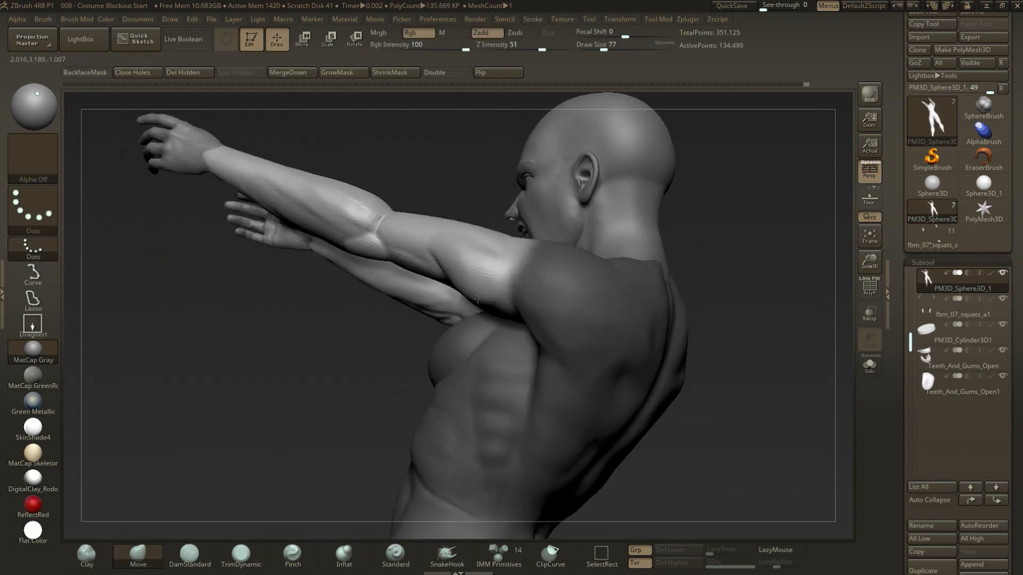